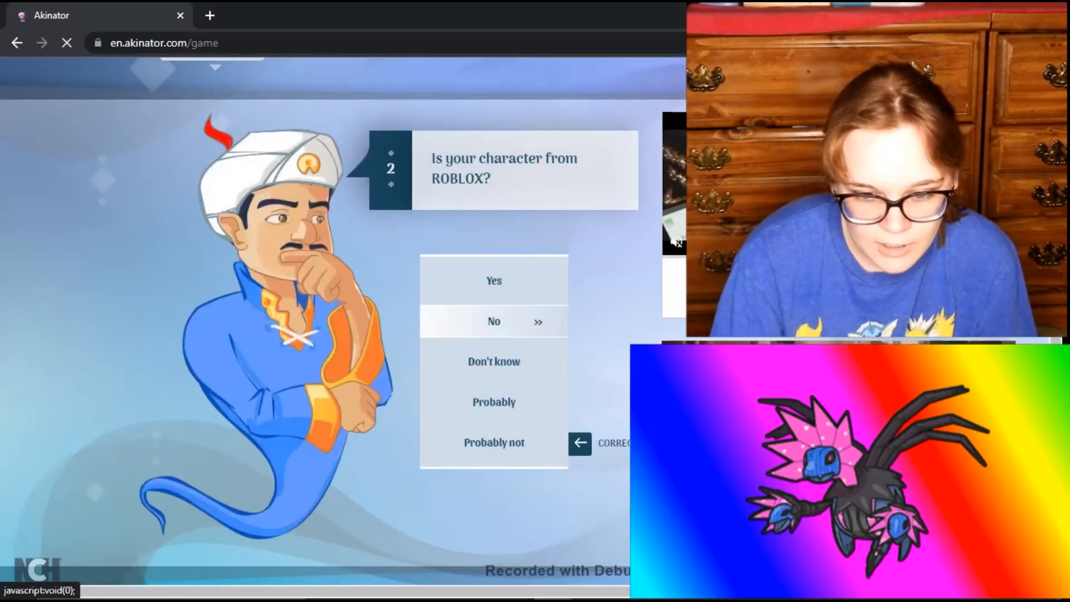
Step: Answer that the character isn't from ROBLOX, has legs, and is a Pokémon
left_click(493, 321)
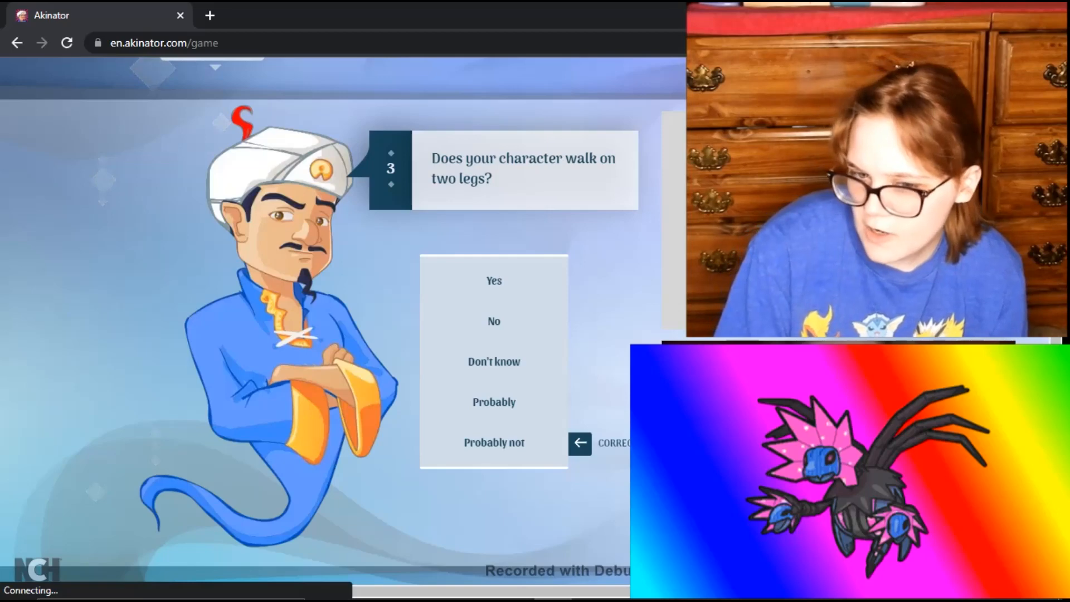
mouse_move(493, 321)
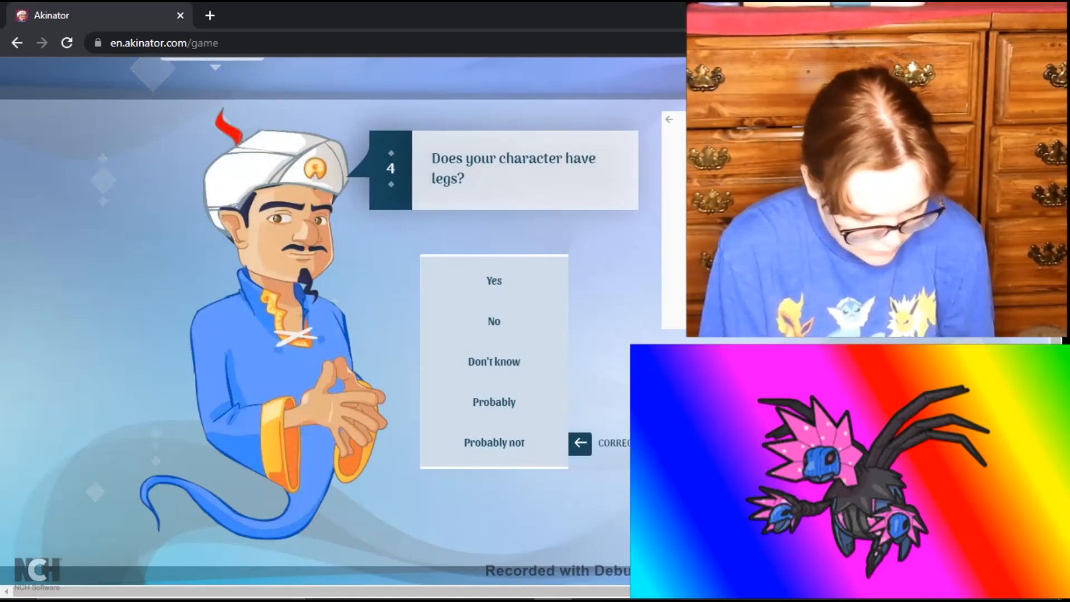
mouse_move(493, 280)
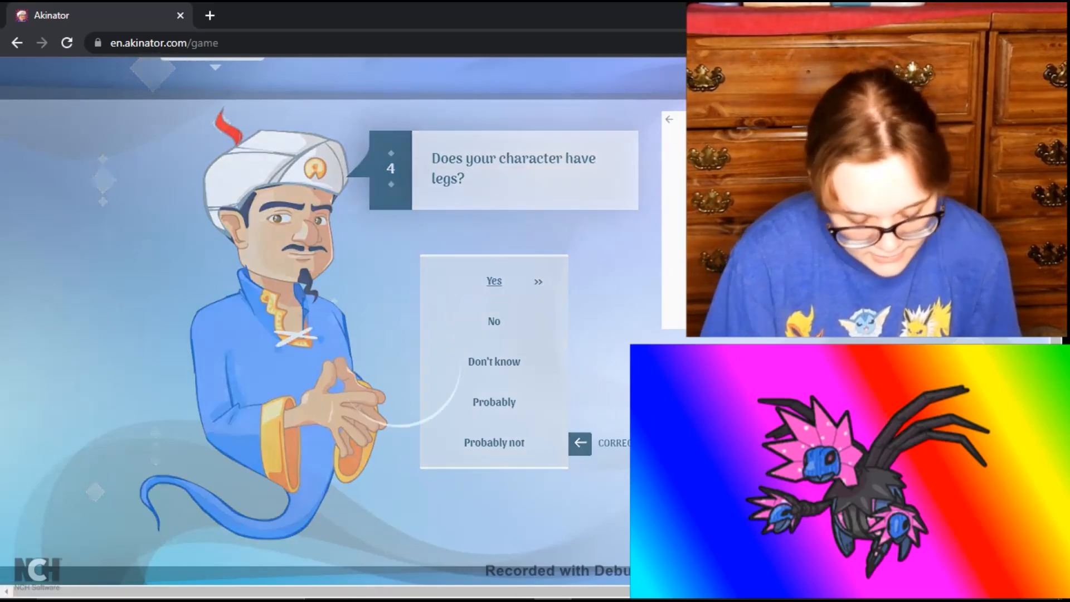
left_click(493, 281)
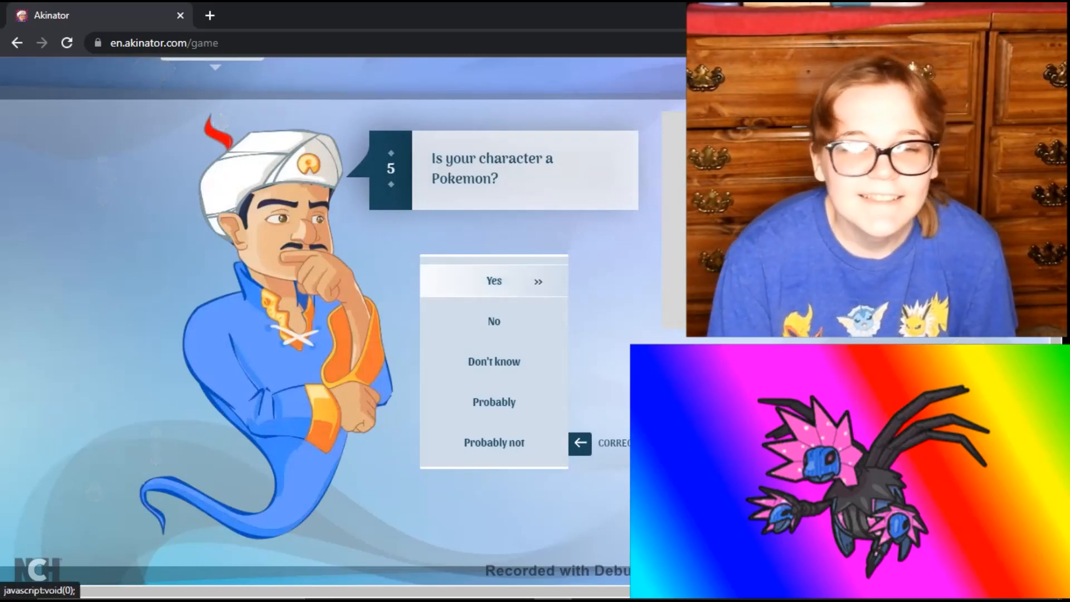
left_click(493, 280)
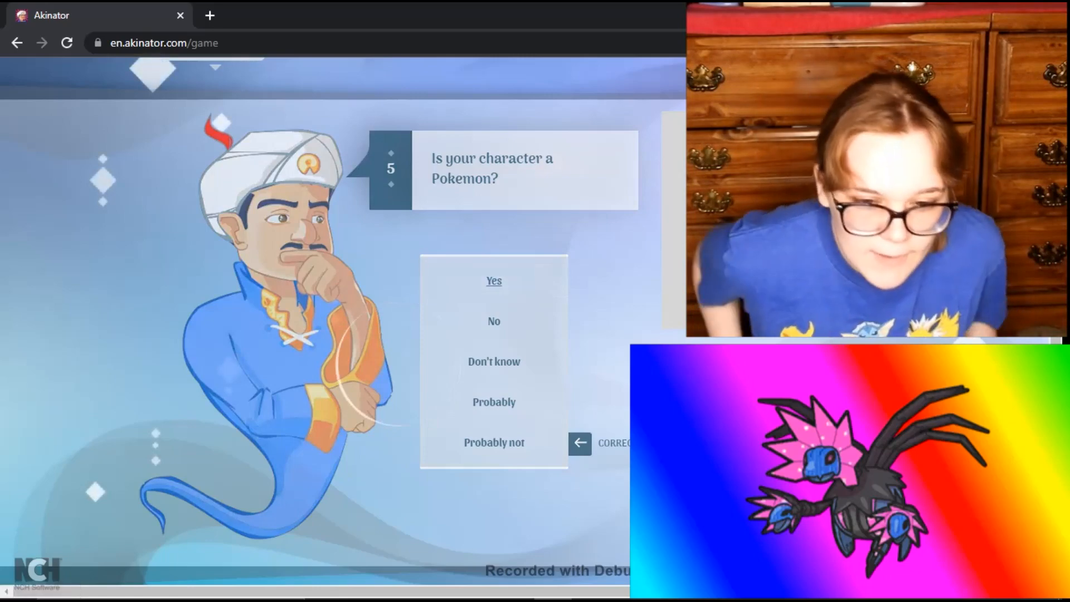
left_click(493, 280)
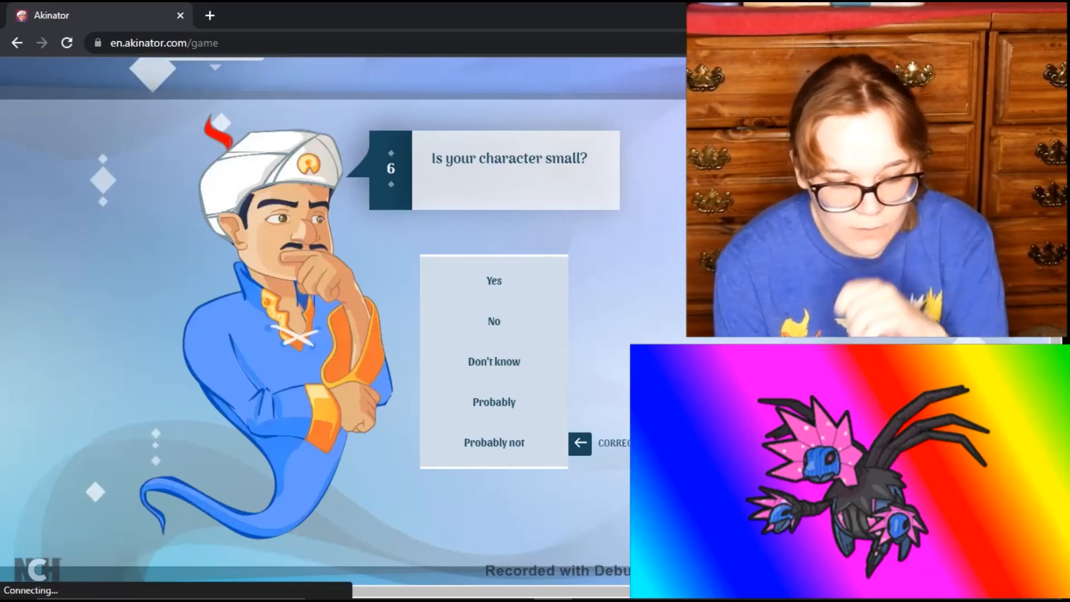
Step: Answer the size question, then no paws, no head scar, can fly, not legendary
left_click(493, 281)
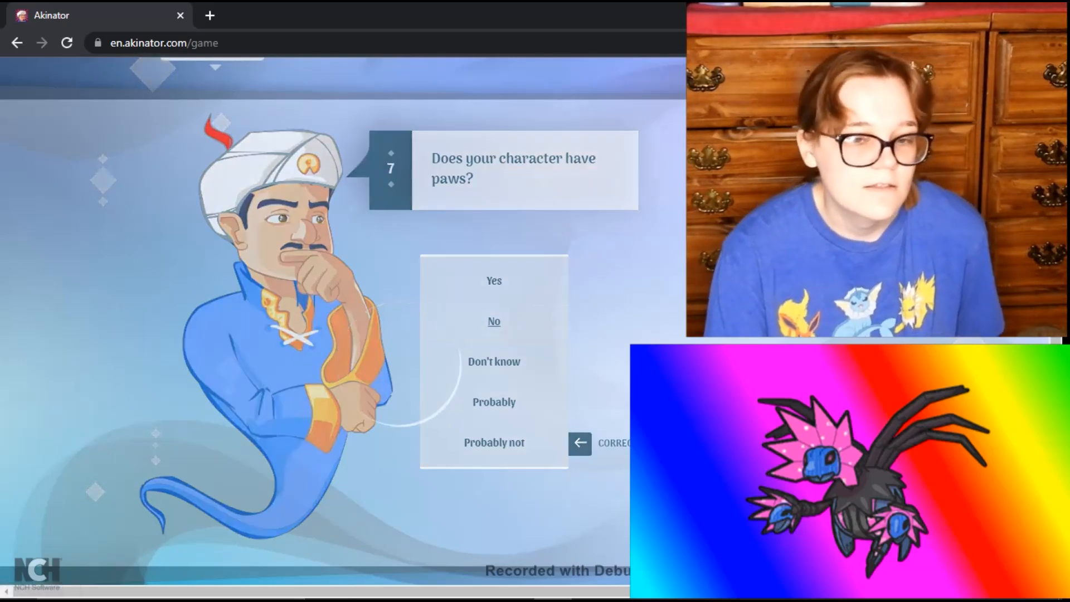
left_click(493, 322)
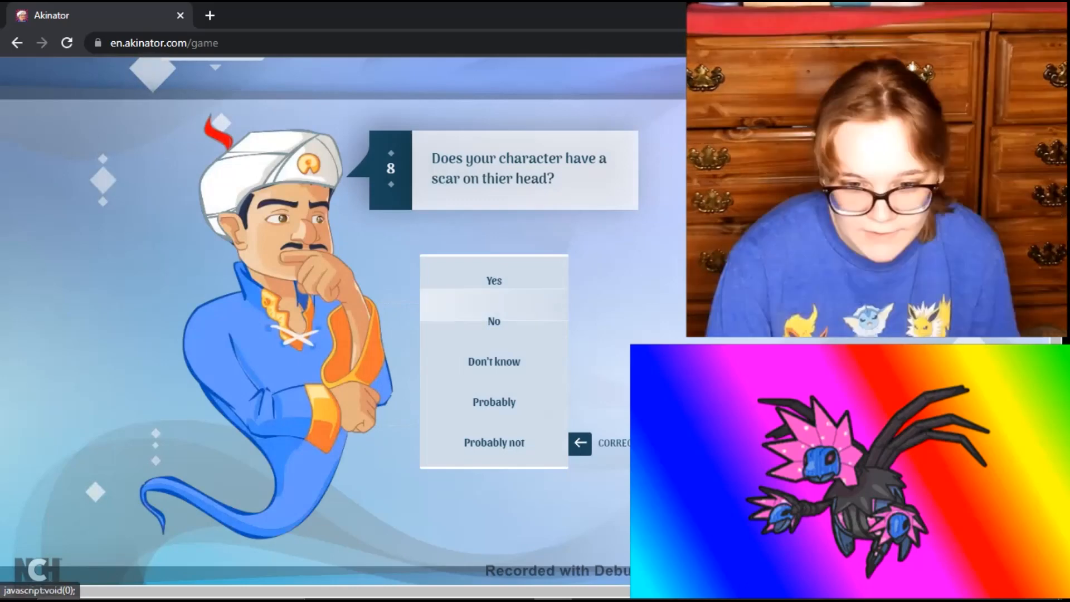
left_click(492, 321)
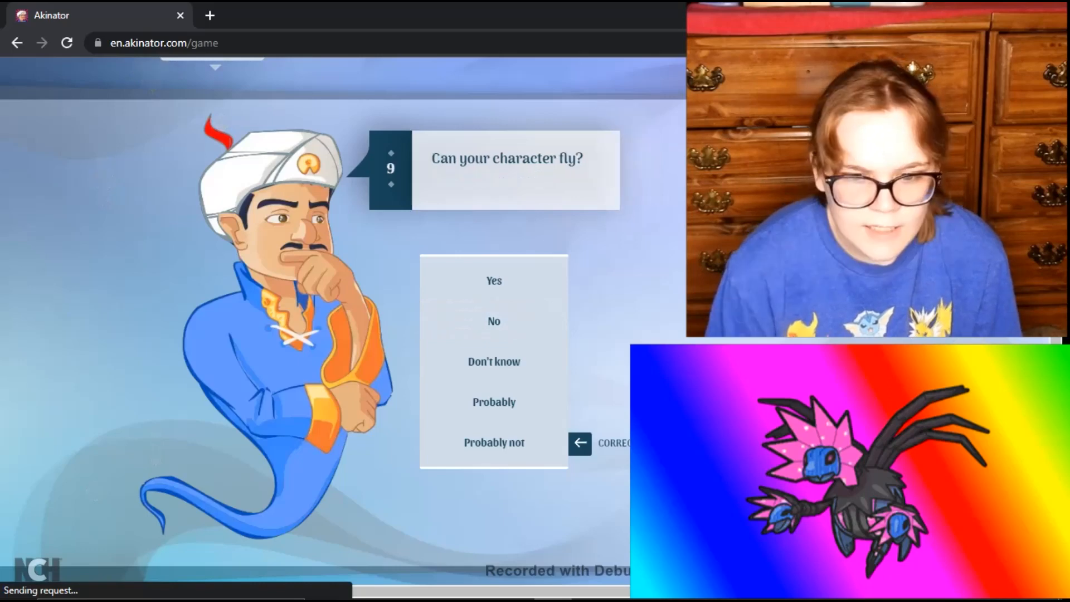
left_click(493, 280)
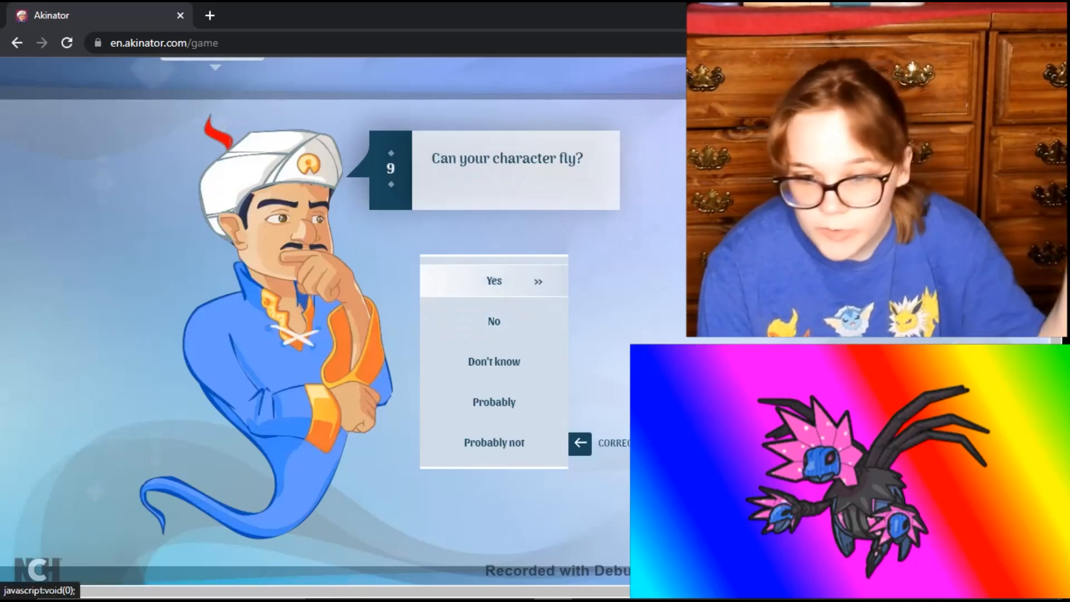
left_click(493, 280)
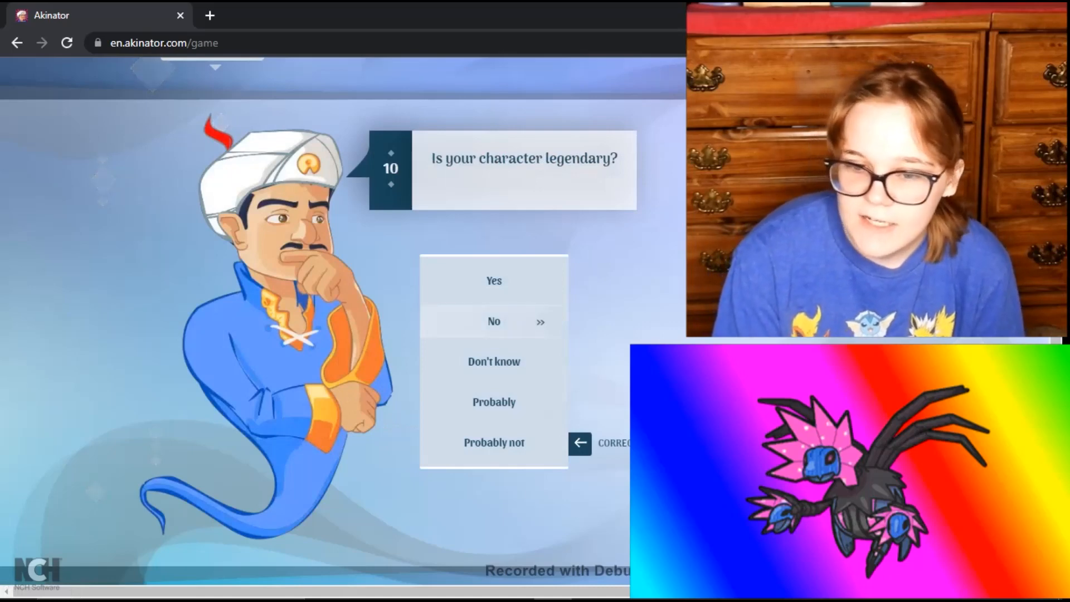
left_click(493, 322)
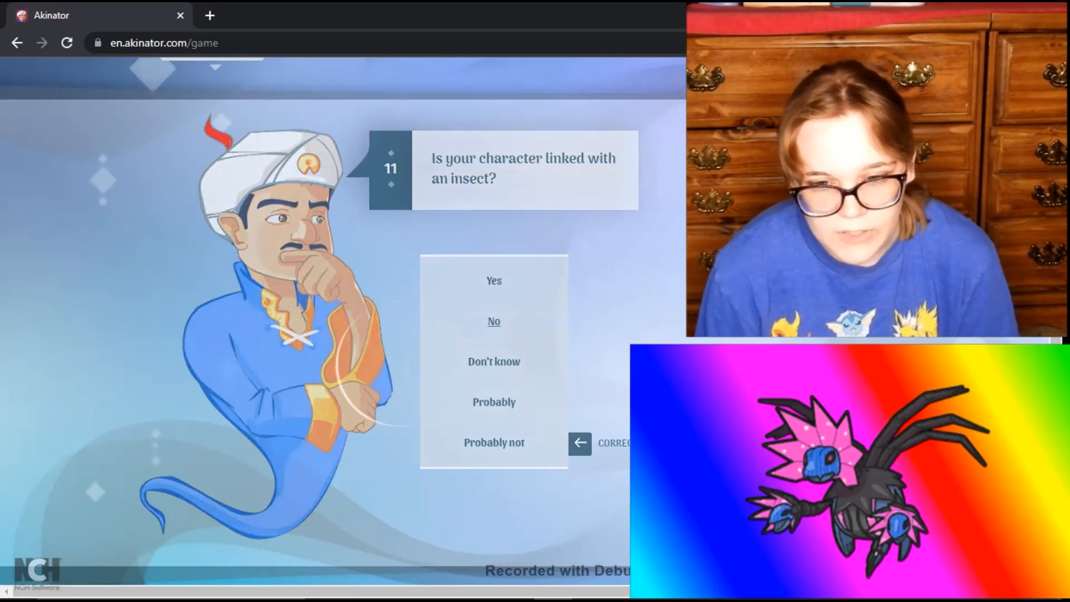
Step: Answer not insect-linked, not poisoned, don't know its age, and no beak
left_click(493, 321)
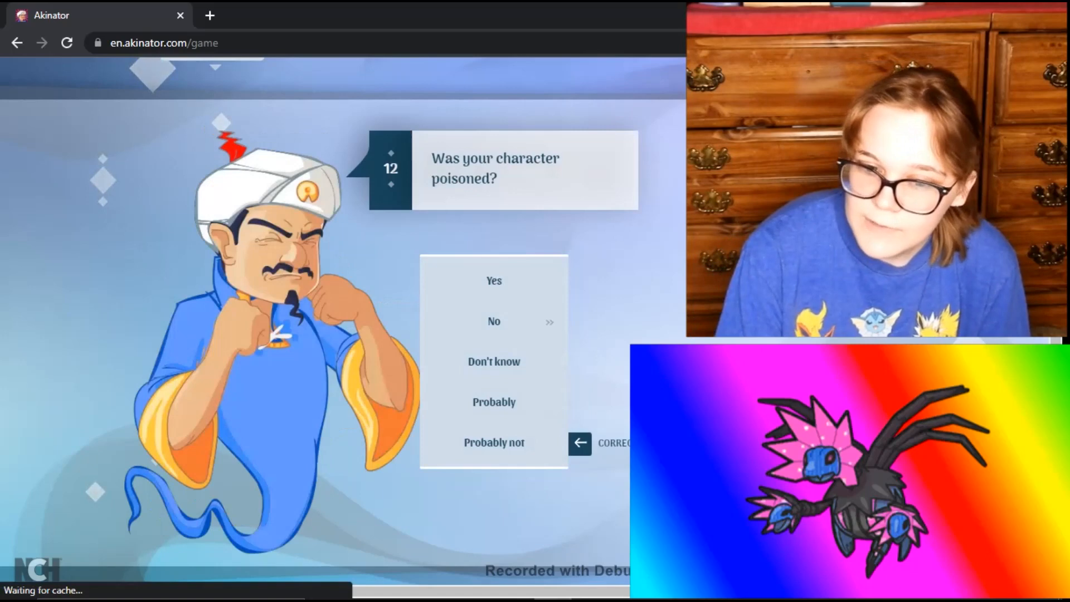
left_click(493, 321)
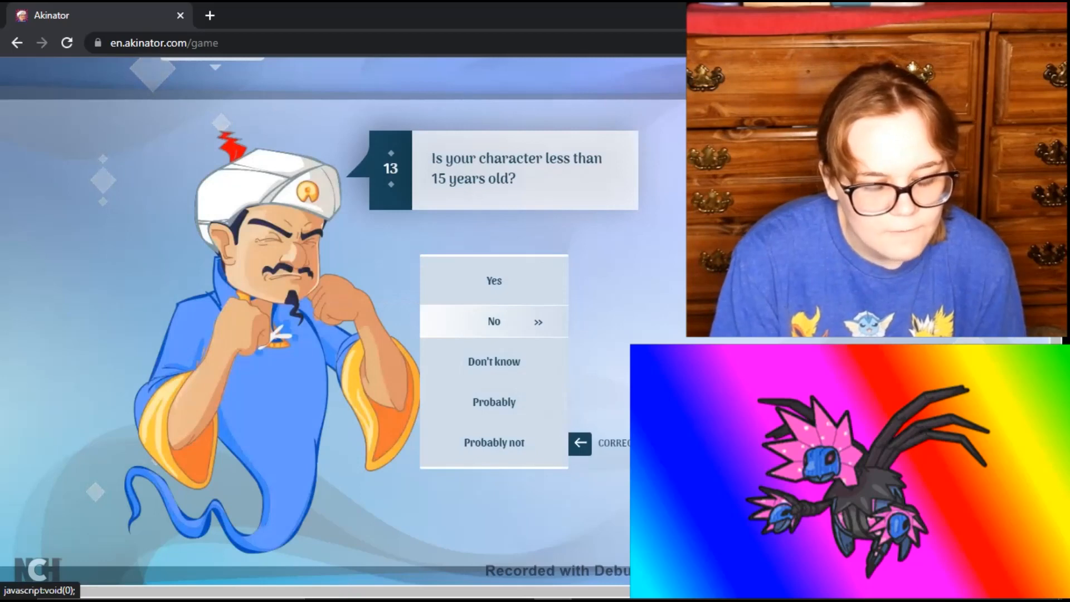
mouse_move(494, 361)
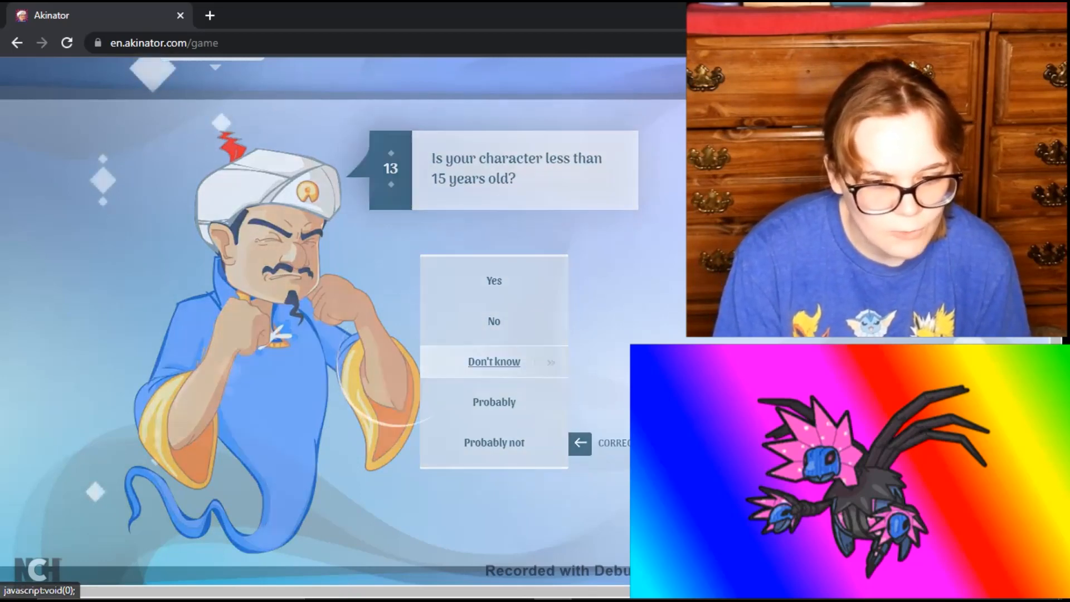
left_click(494, 361)
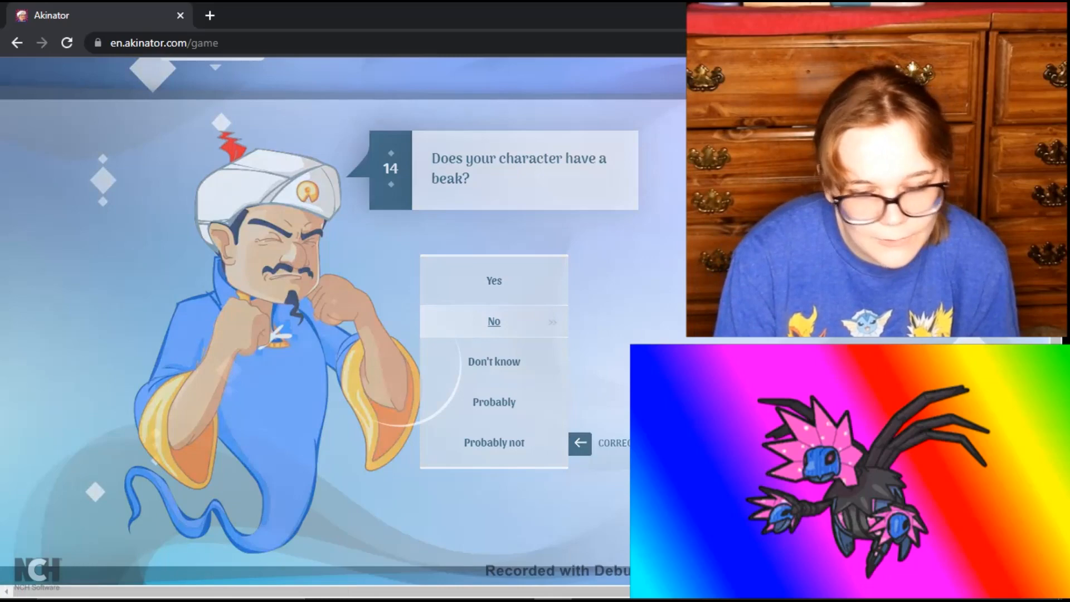
left_click(493, 322)
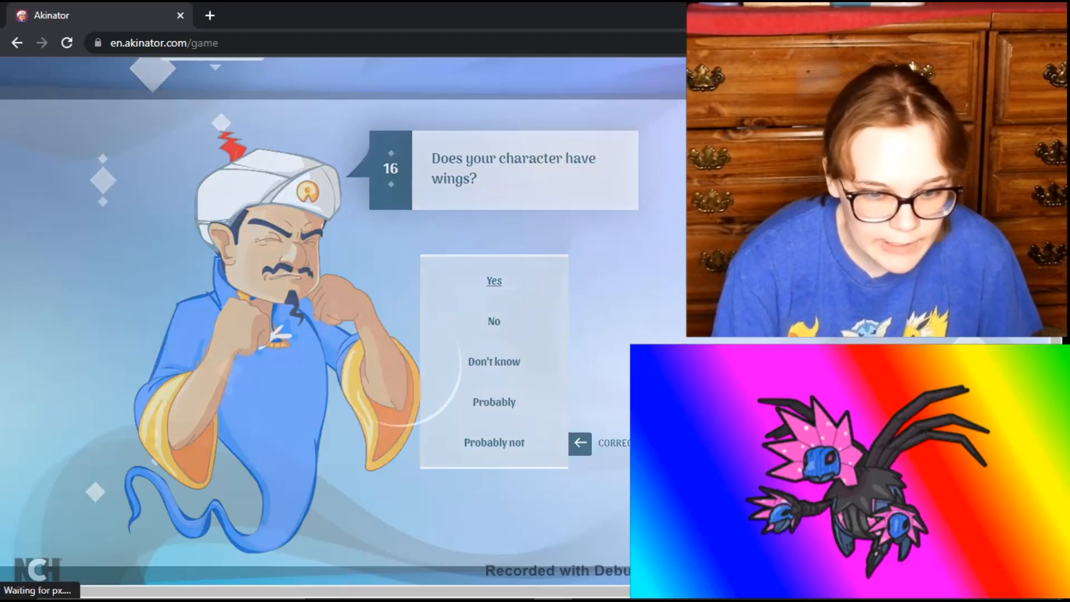
Step: Answer that it has wings, isn't a dragon, has no magical hair, and isn't a bat
left_click(493, 280)
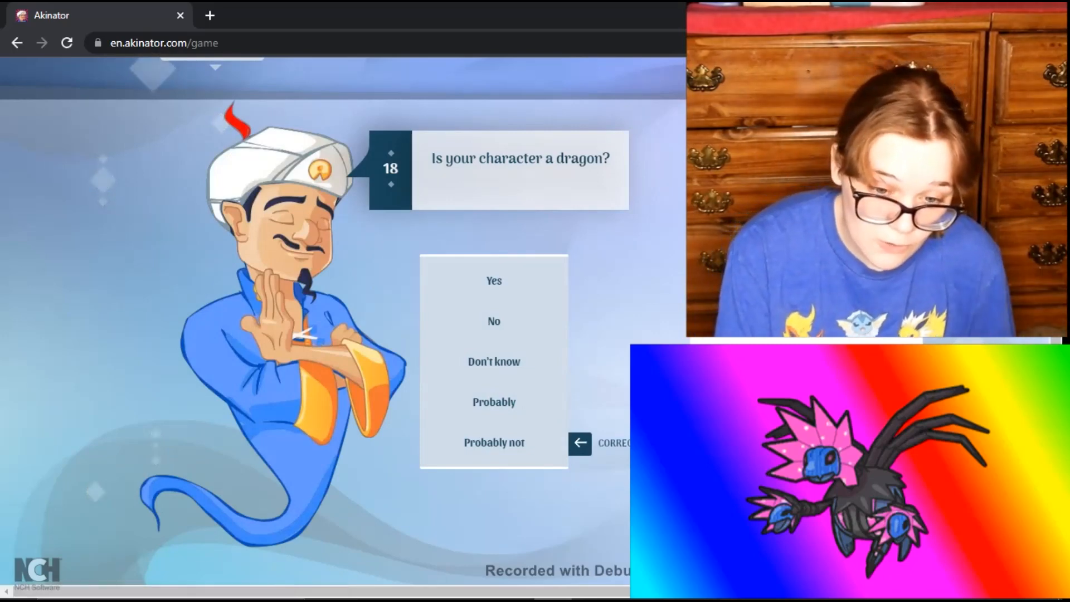
mouse_move(494, 322)
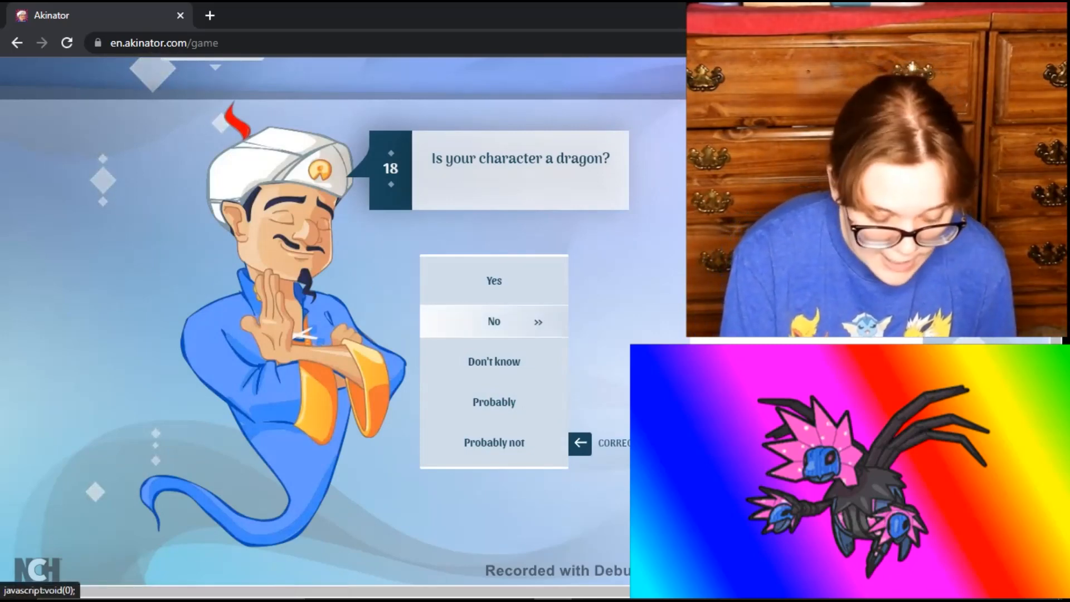
left_click(493, 322)
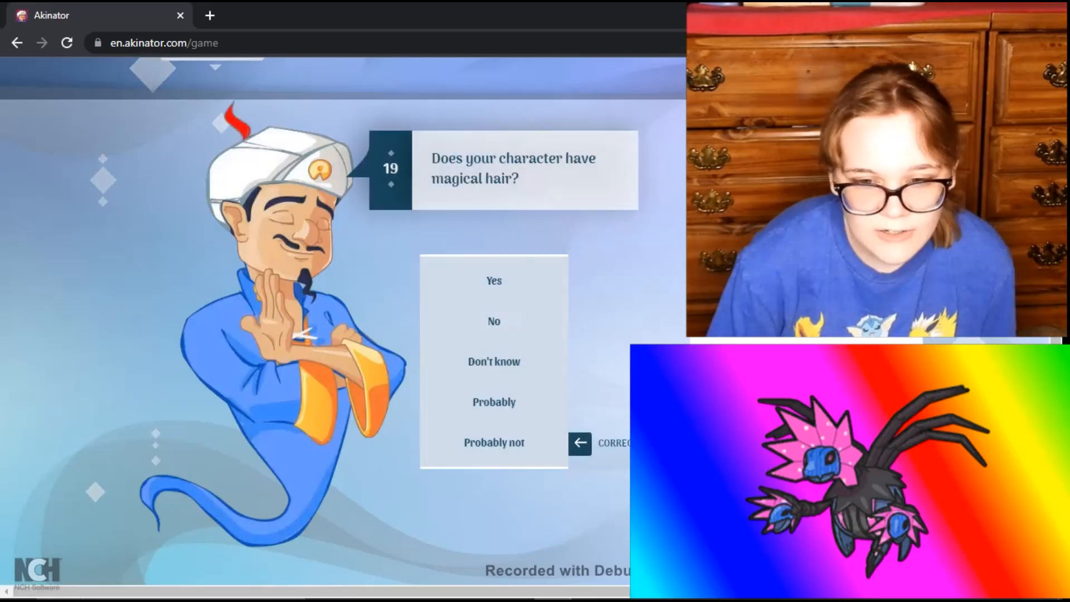
mouse_move(494, 321)
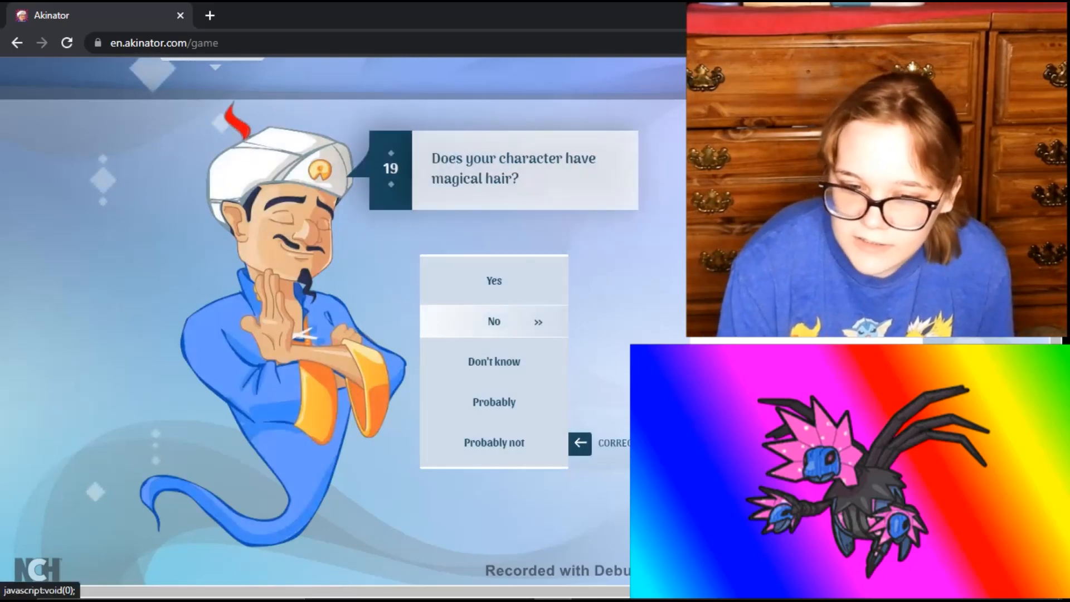
left_click(493, 321)
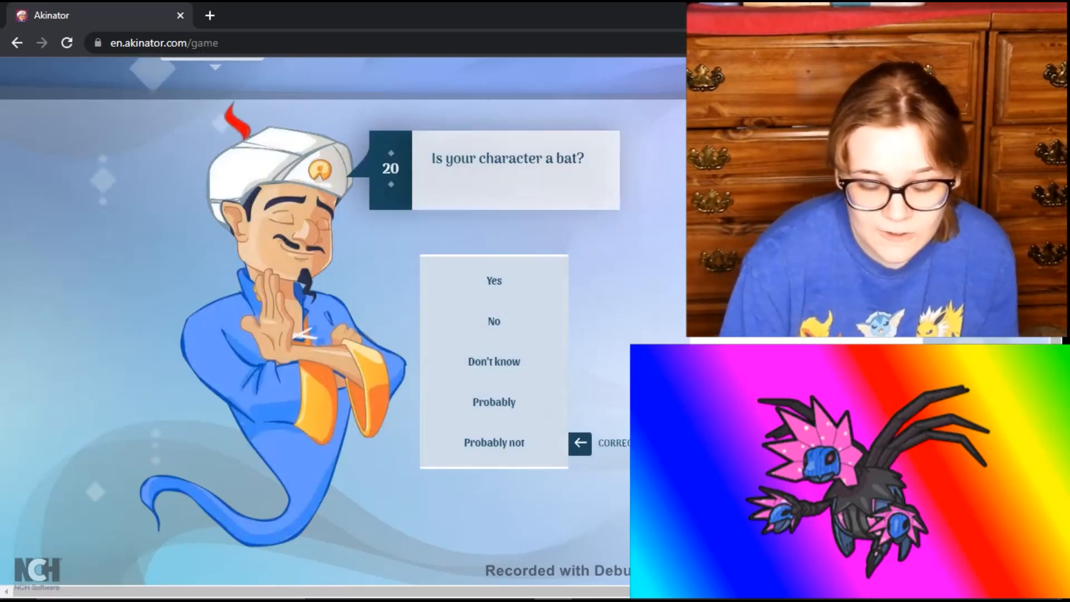
left_click(493, 321)
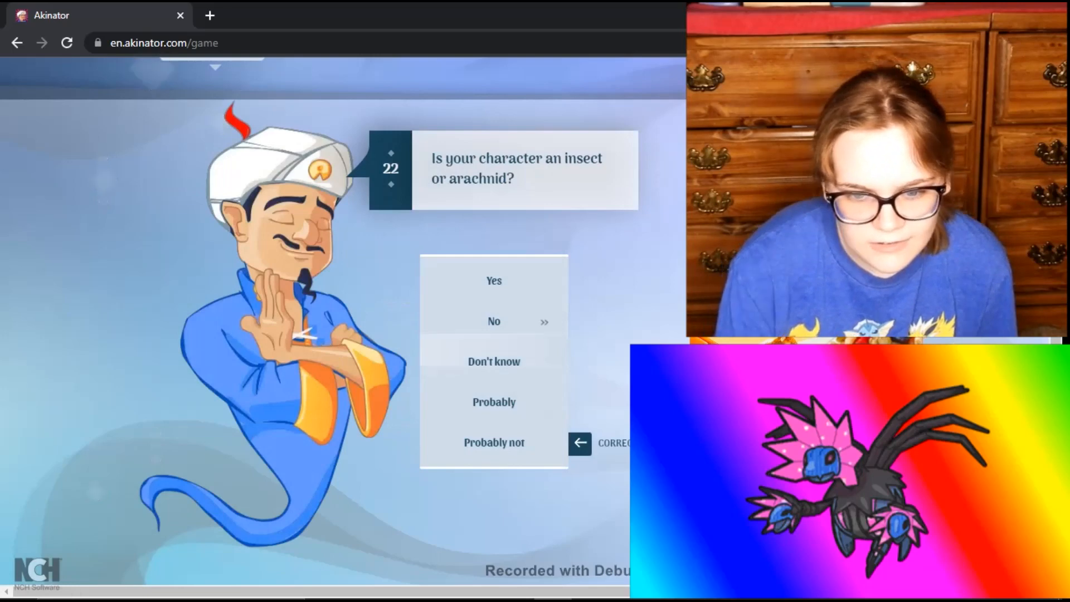
Step: Answer No to insect or arachnid, then reject the Aerodactyl guess
left_click(494, 322)
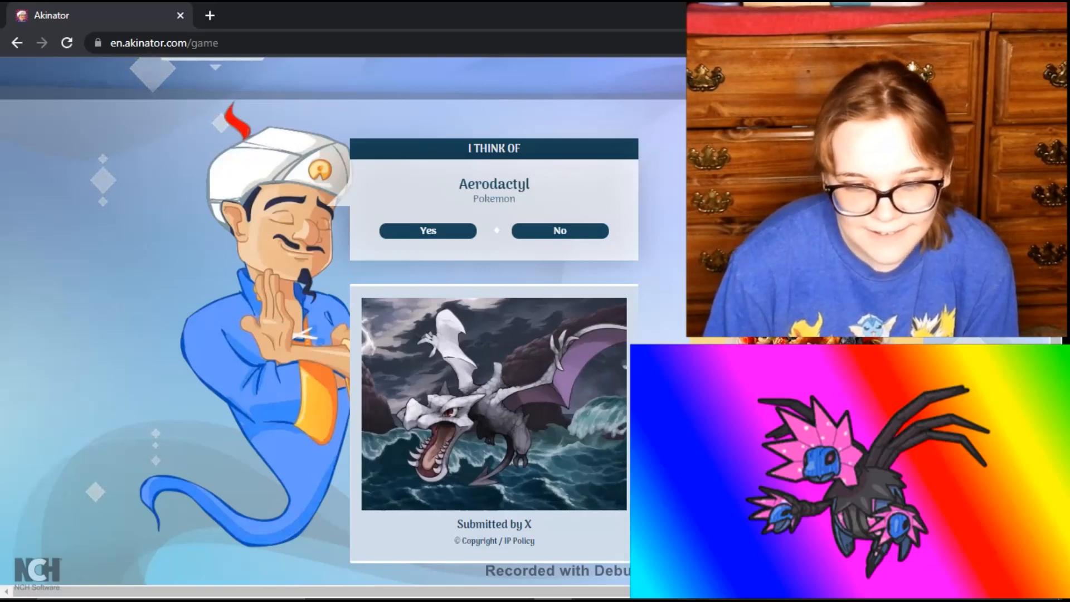
left_click(559, 230)
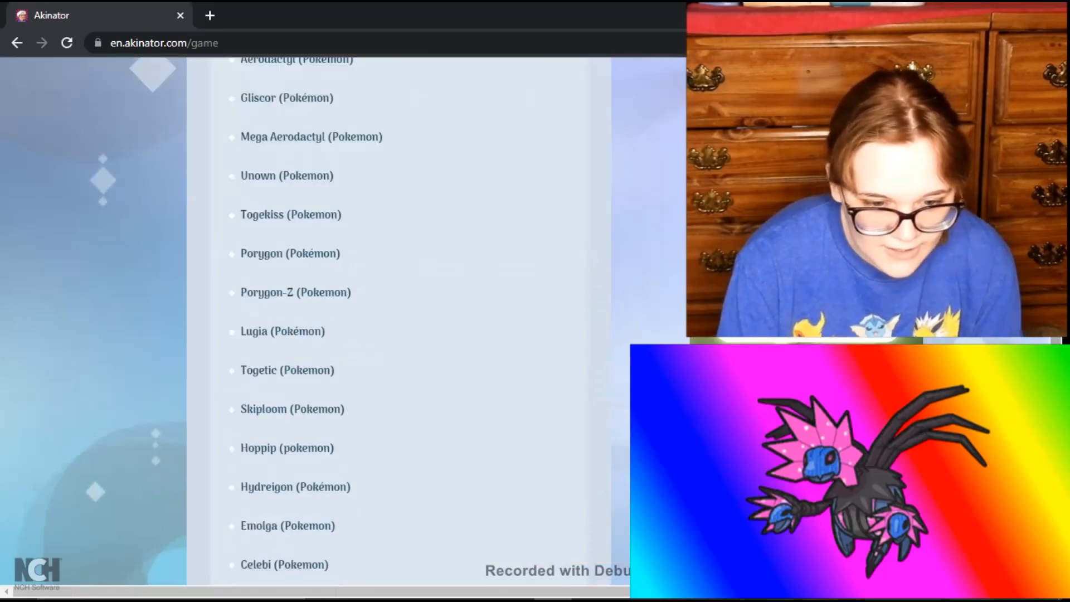
scroll("down", 3)
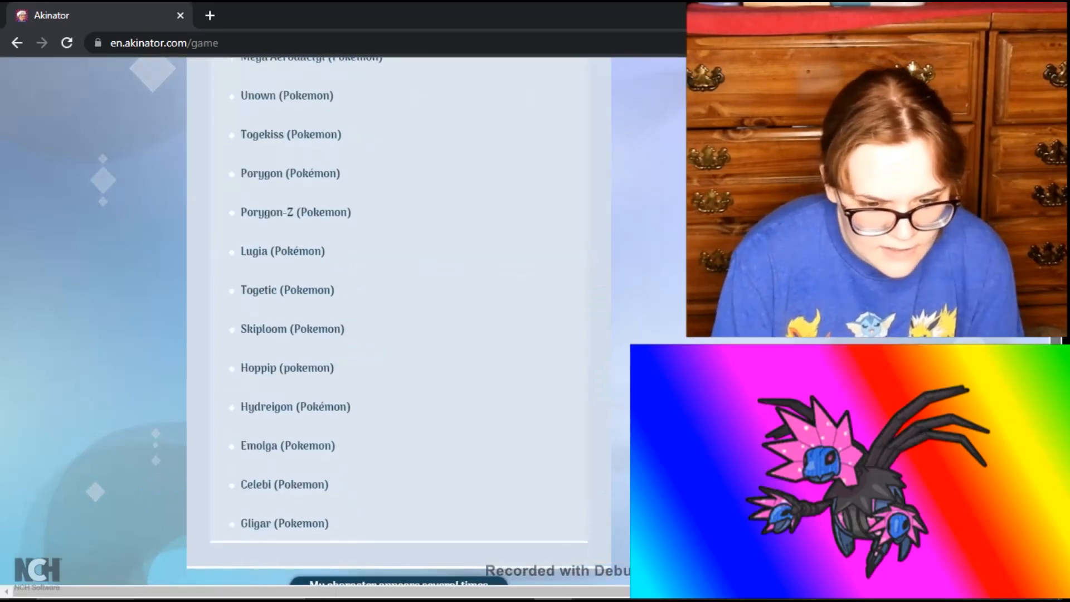
scroll("down", 3)
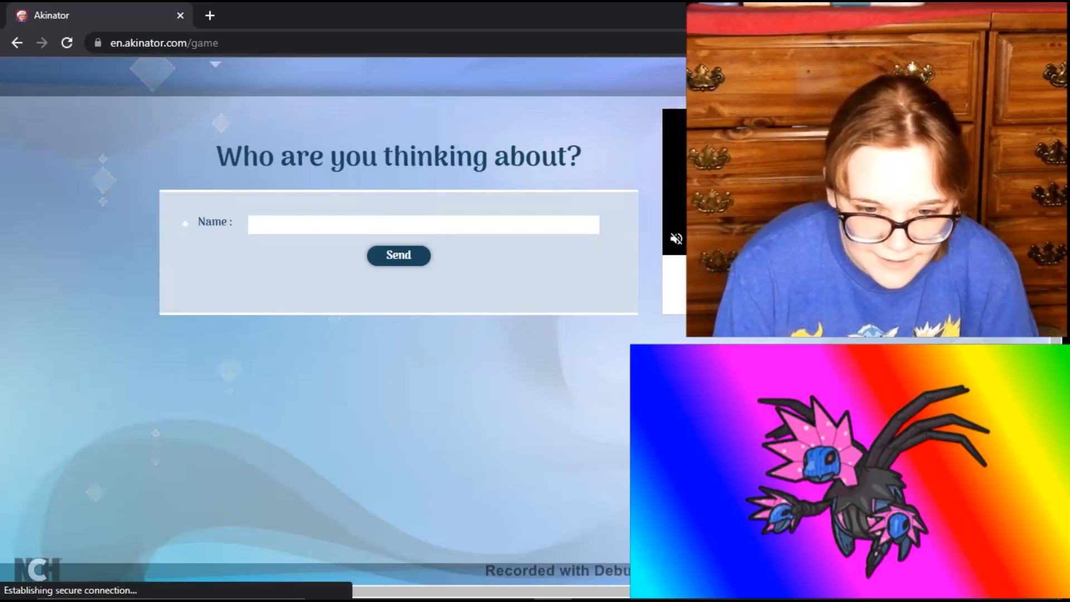
Step: Submit 'iron jugulis' as the character Akinator failed to guess
type("iron jugu")
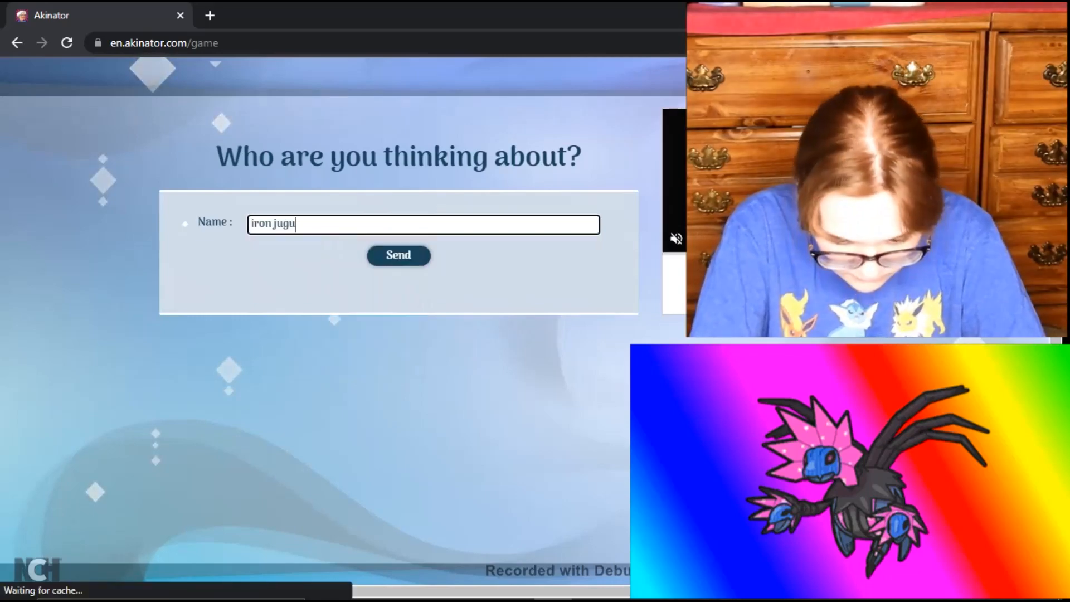
type("lis")
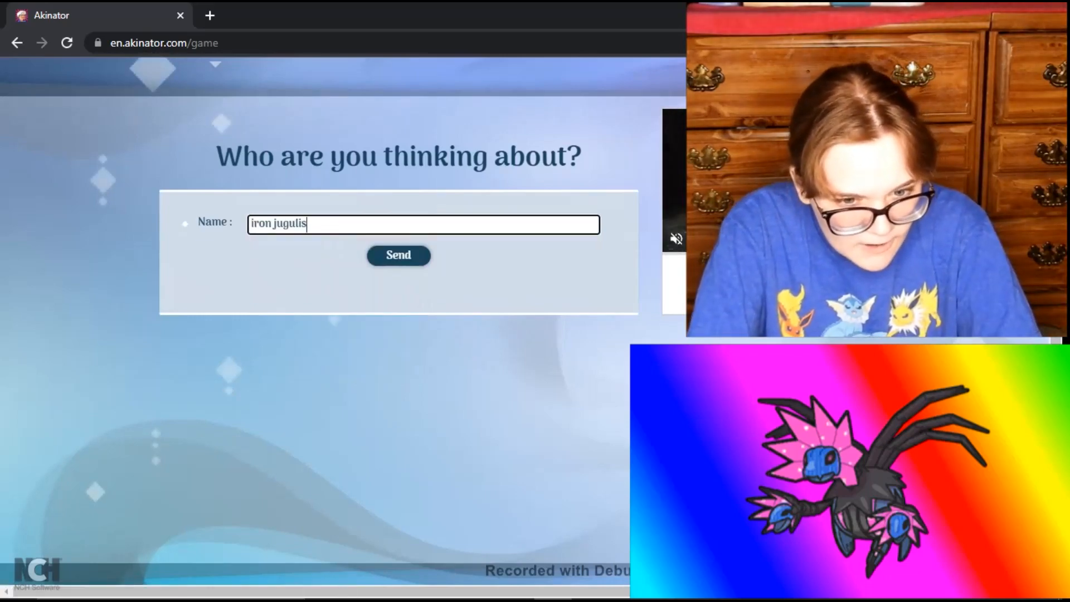
left_click(398, 255)
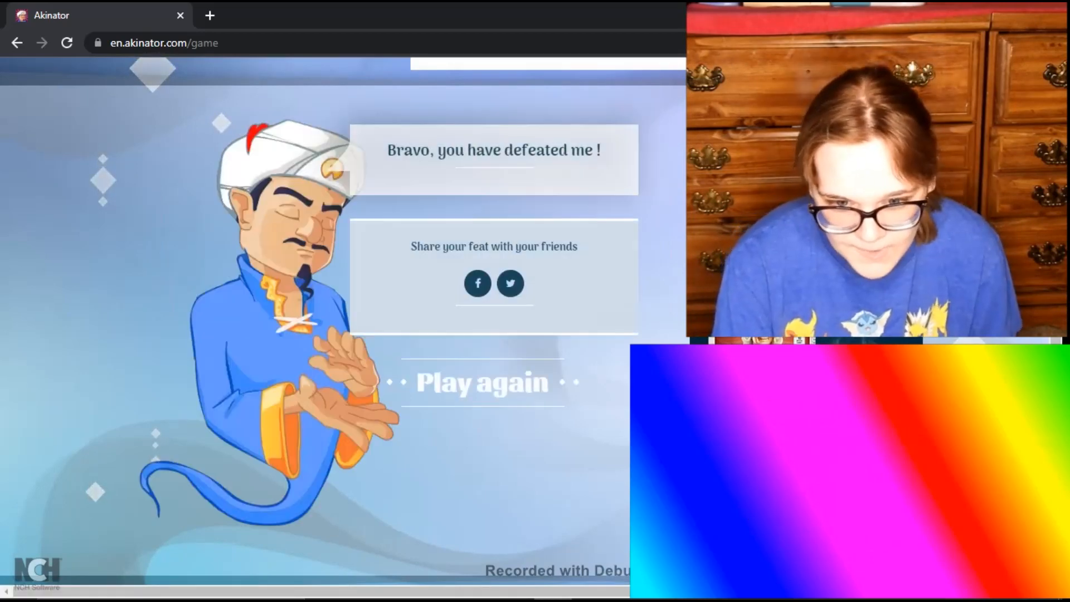
Step: Play again and begin a fresh Akinator round
left_click(481, 383)
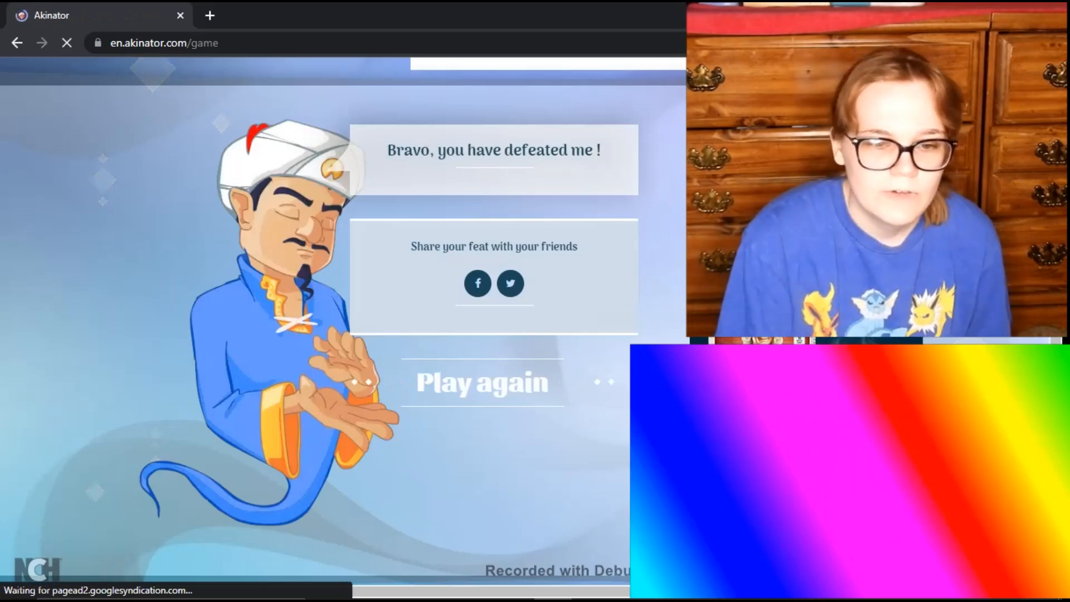
left_click(481, 383)
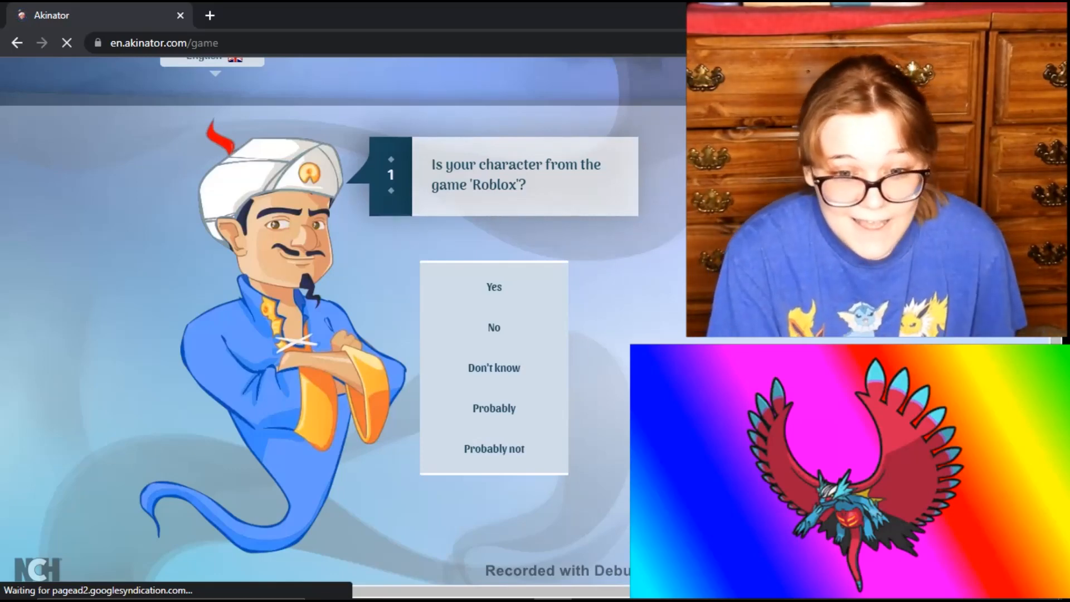
mouse_move(494, 328)
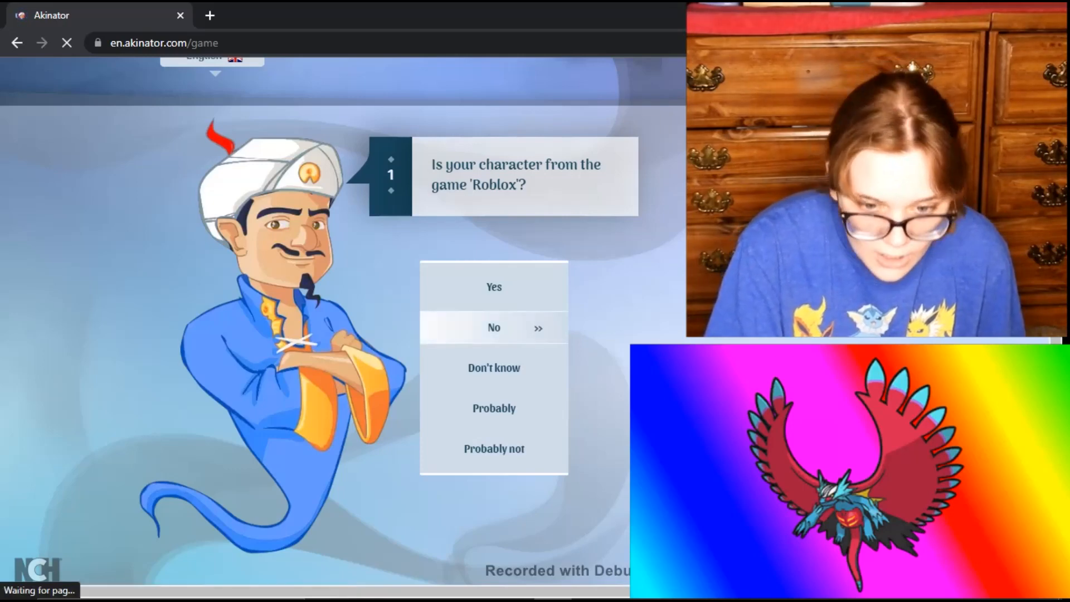
Step: Answer No to Roblox, animal ears and two legs, plus human head and video game questions
left_click(493, 328)
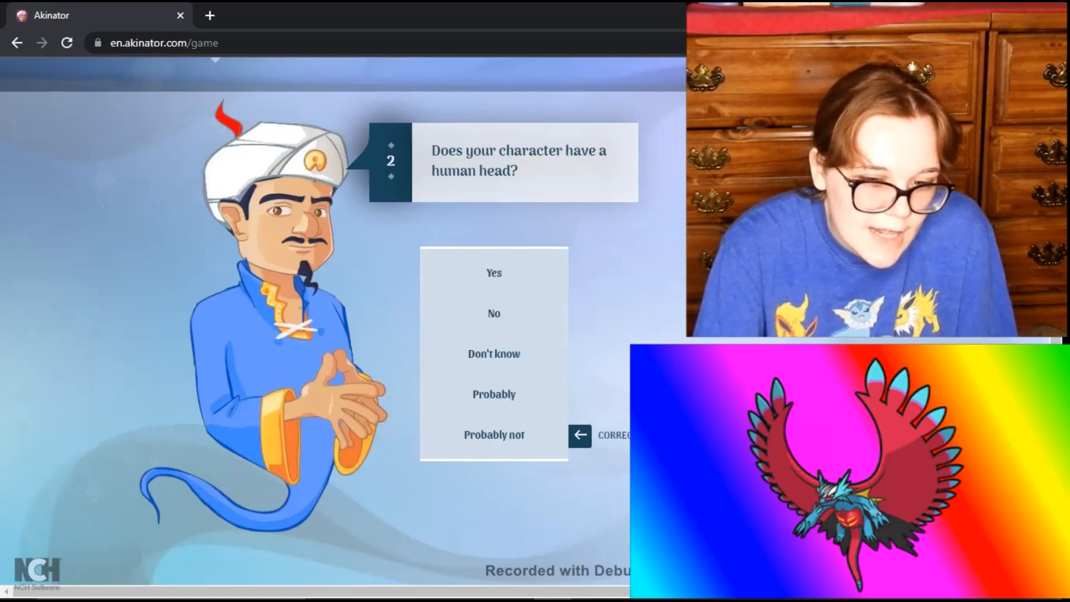
left_click(493, 314)
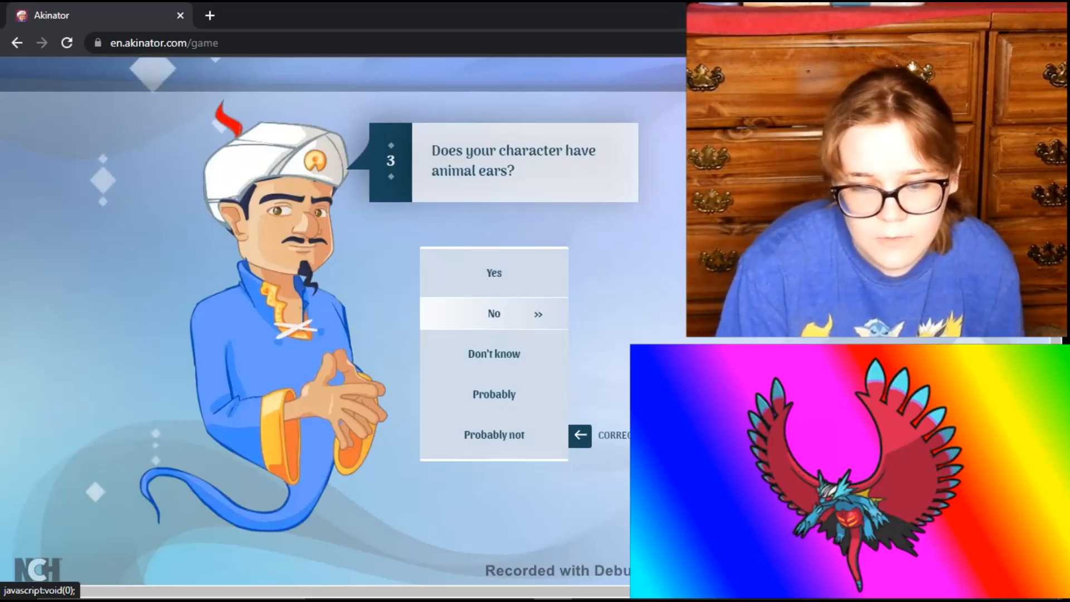
left_click(493, 314)
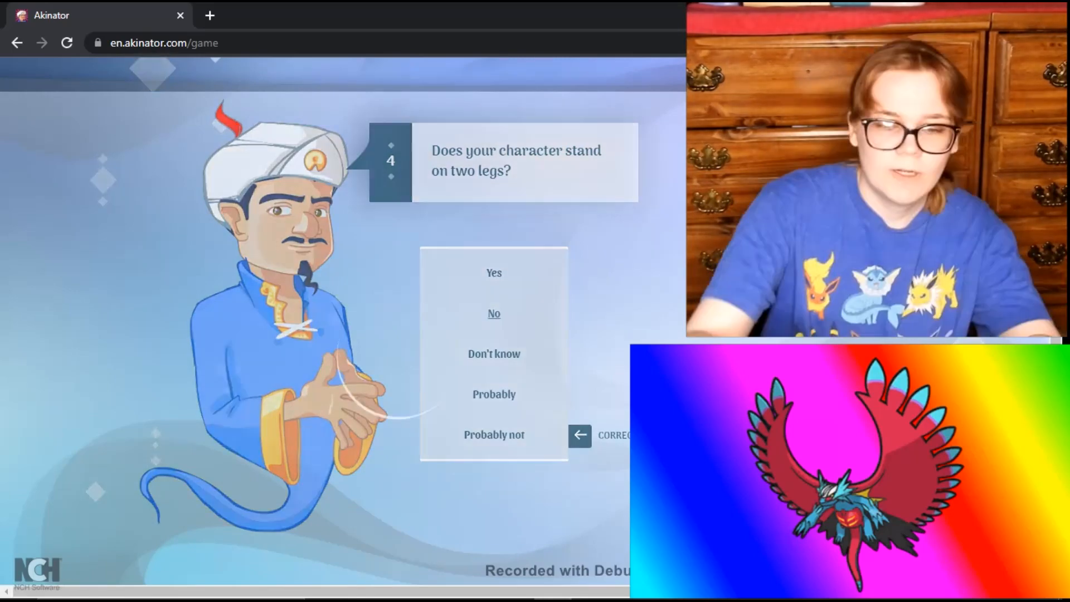
left_click(494, 313)
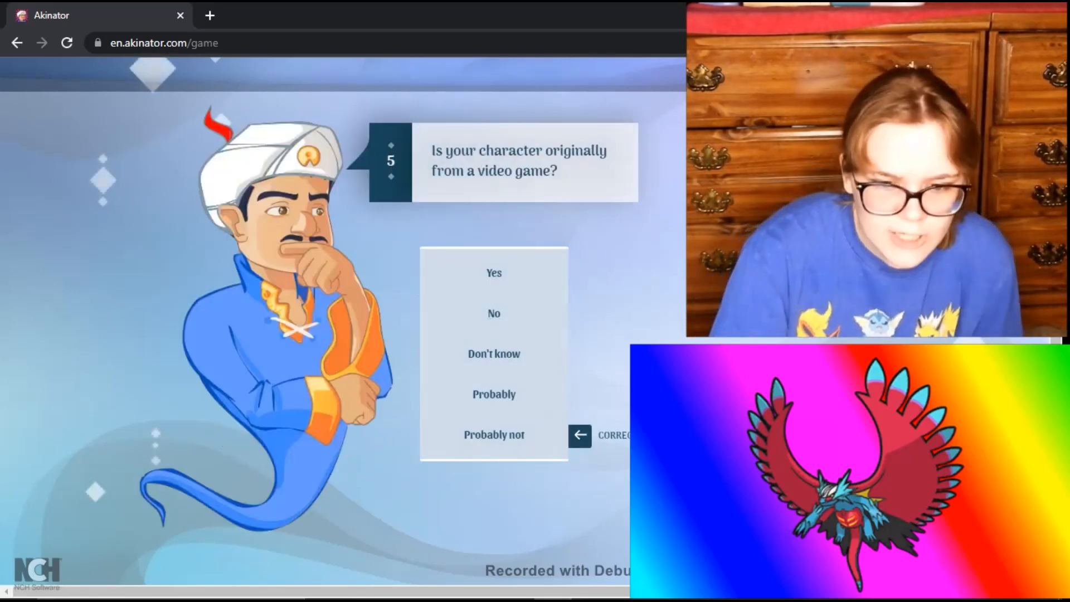
left_click(493, 273)
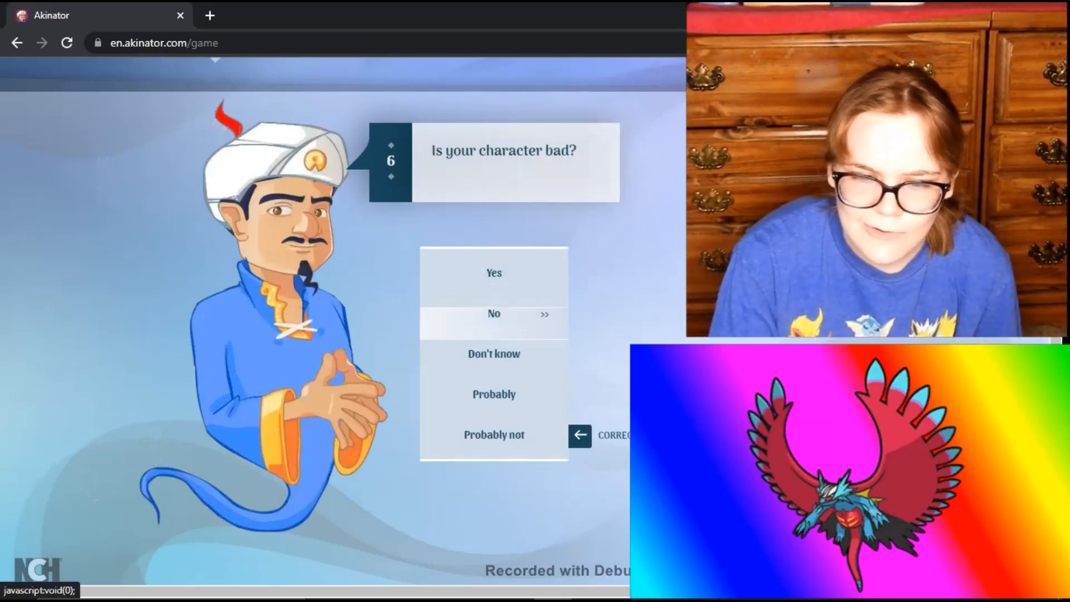
mouse_move(493, 354)
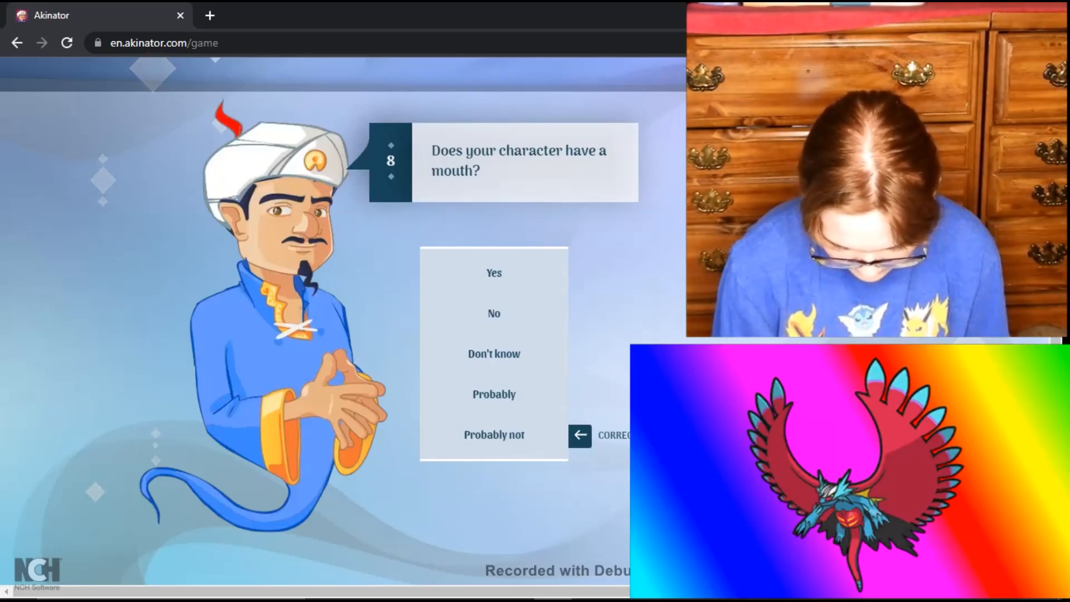
Step: Answer the mouth and flying questions, and No to fire, water and ghost
left_click(493, 273)
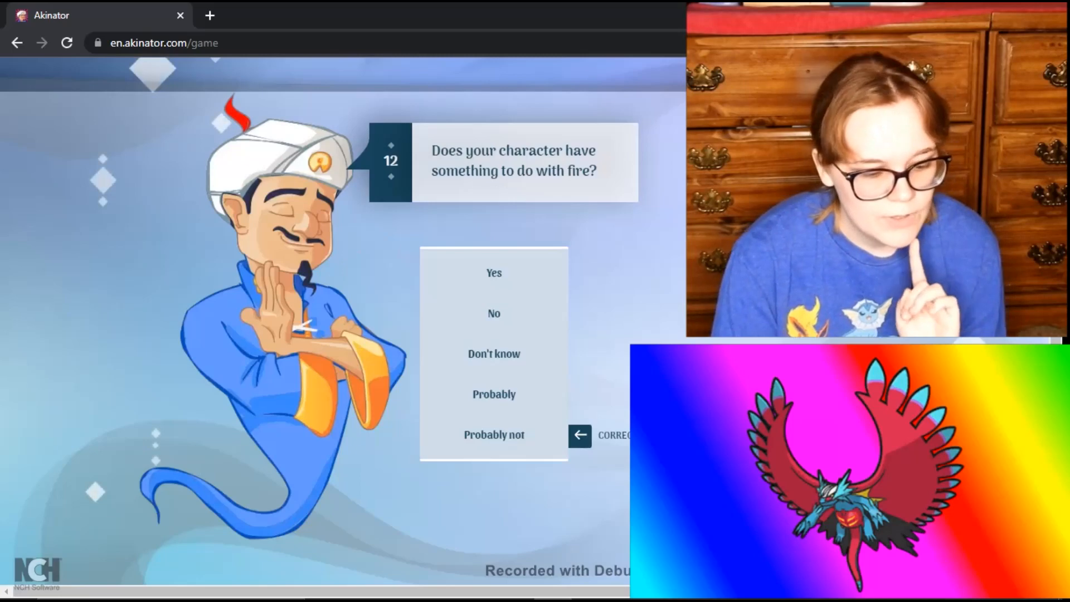
mouse_move(493, 314)
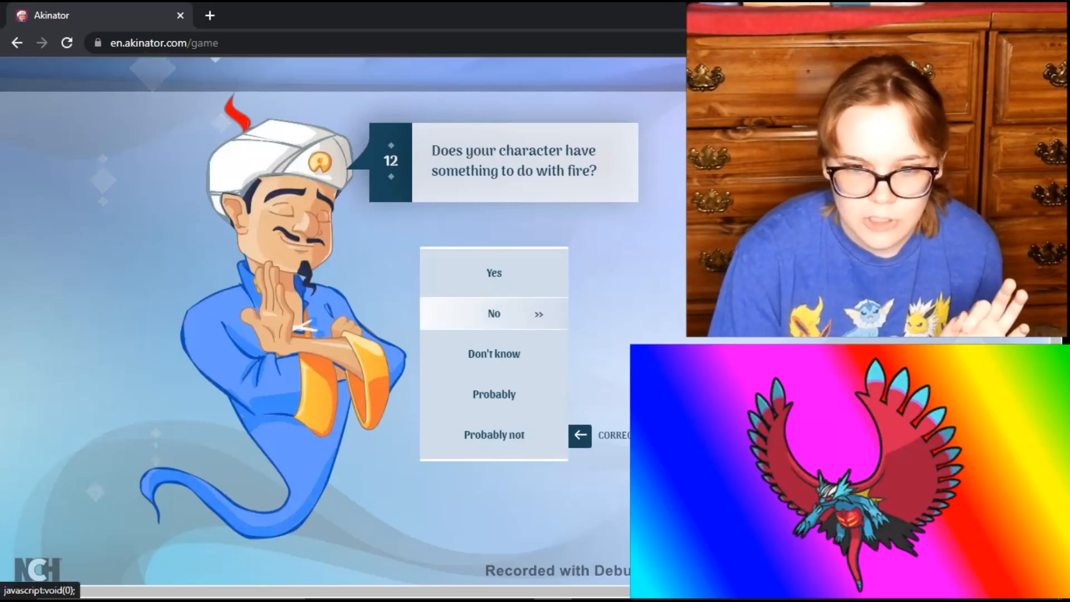
left_click(493, 313)
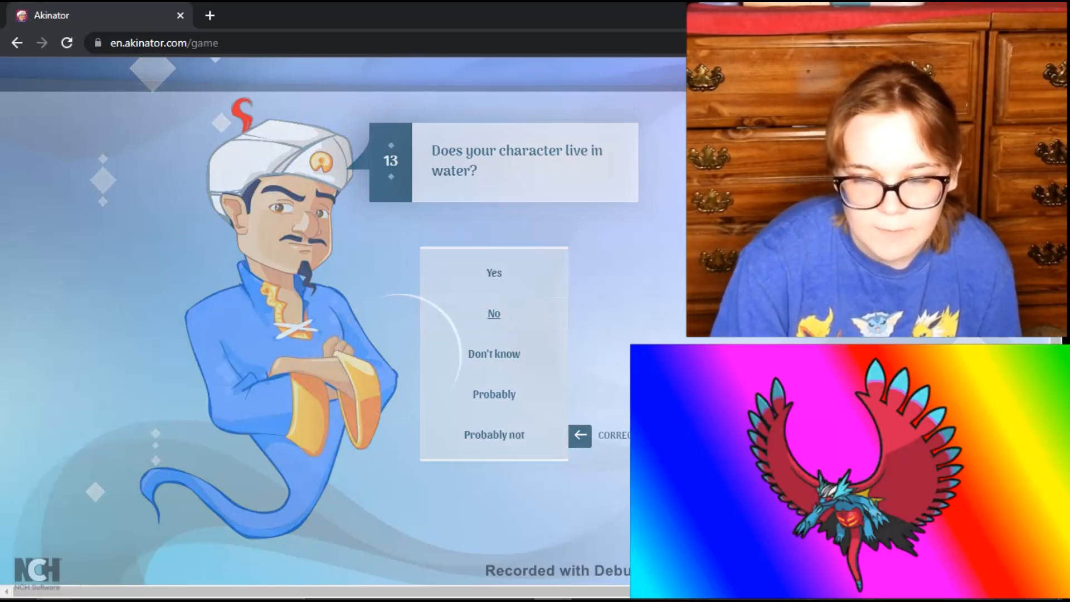
left_click(493, 313)
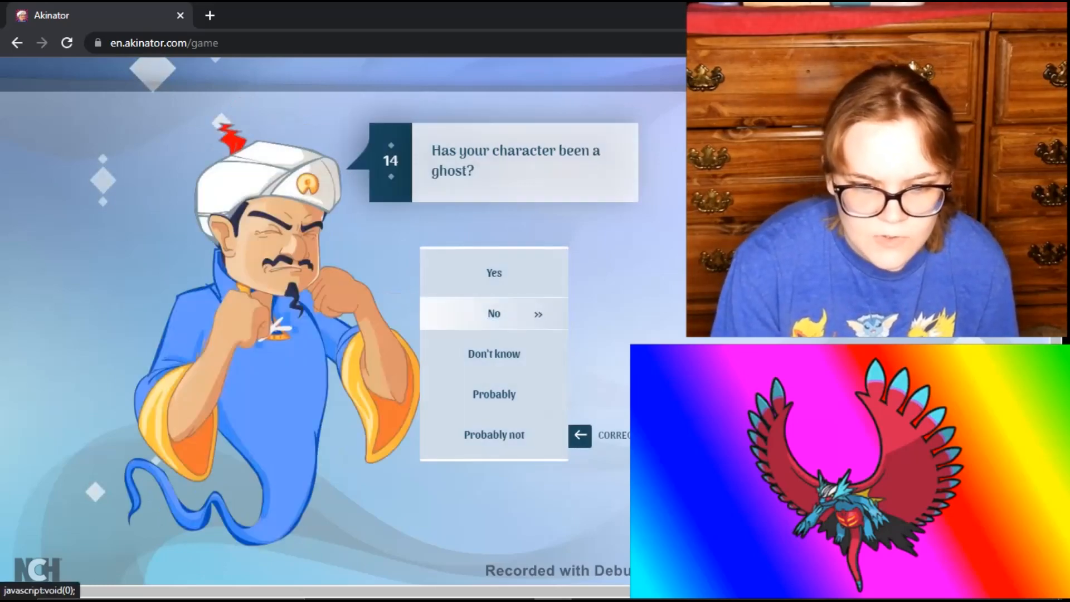
left_click(493, 313)
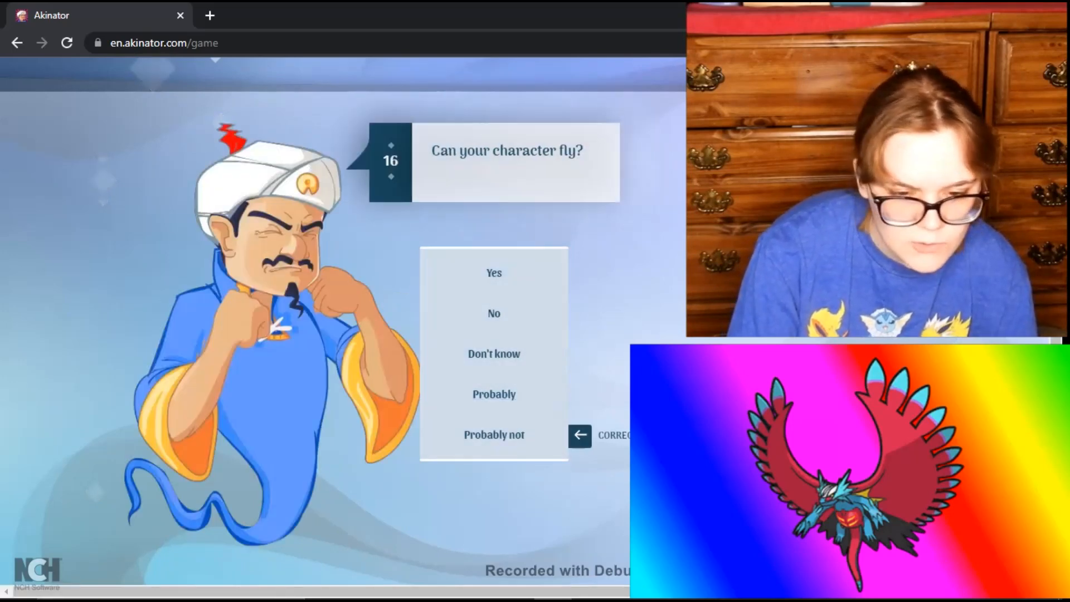
left_click(493, 272)
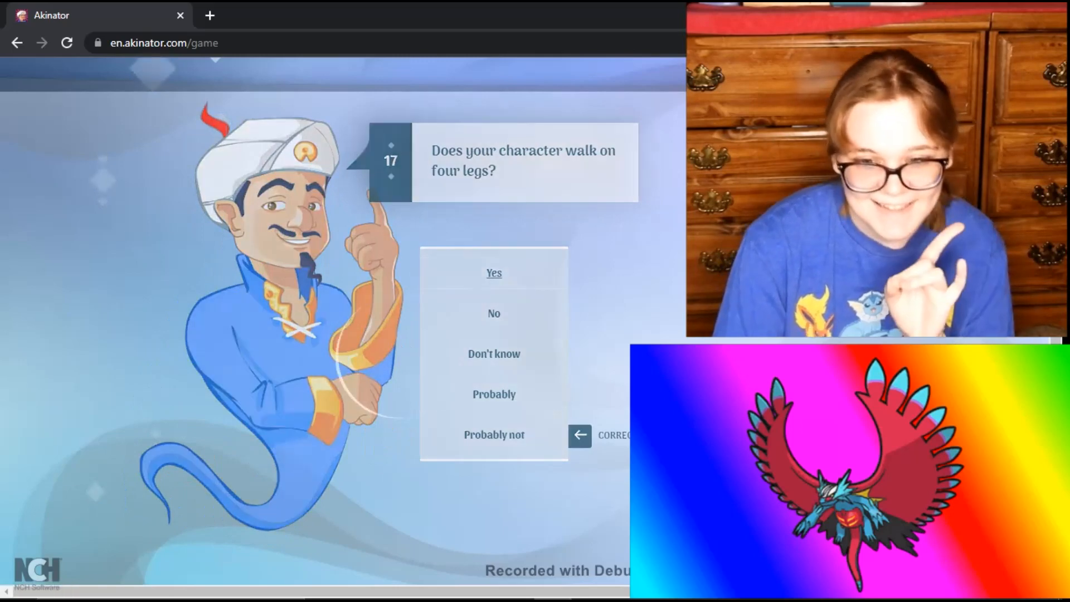
Step: Answer Yes to four legs, red wings and floating, plus the anime and Paldea questions
left_click(493, 273)
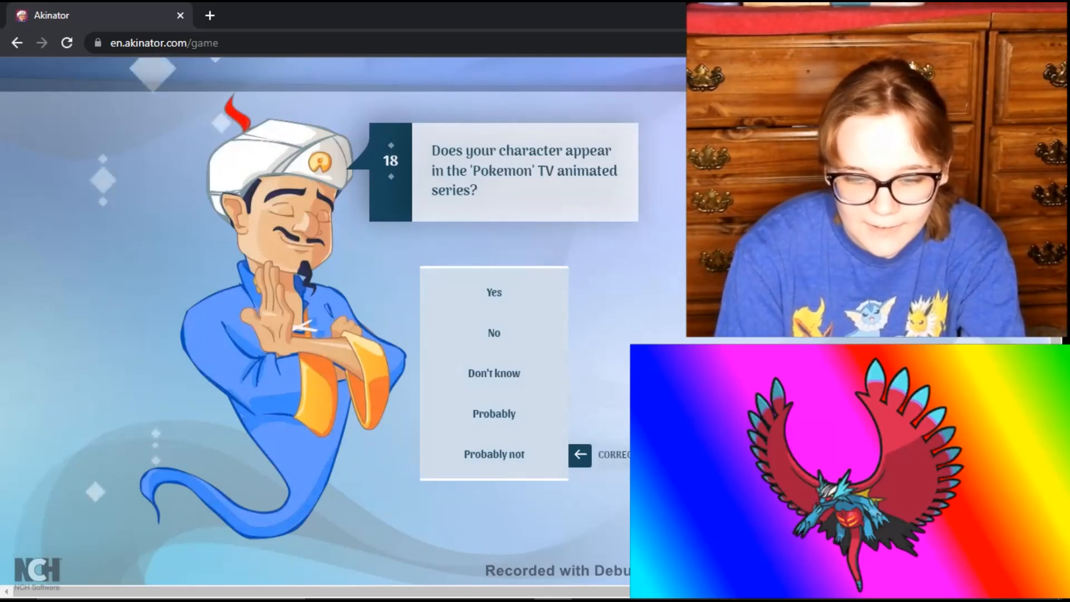
left_click(494, 292)
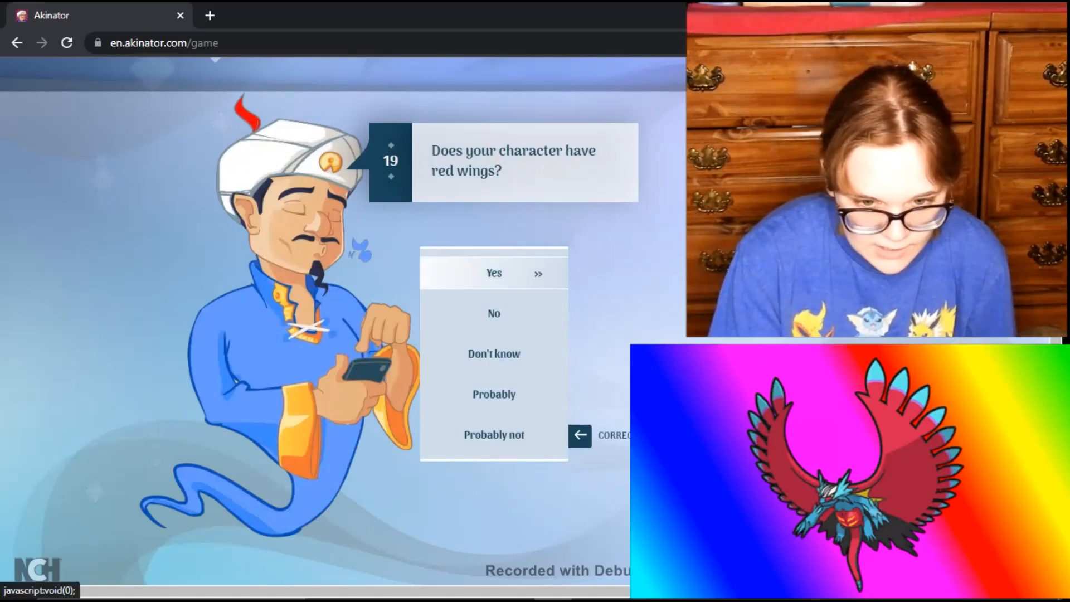
left_click(493, 272)
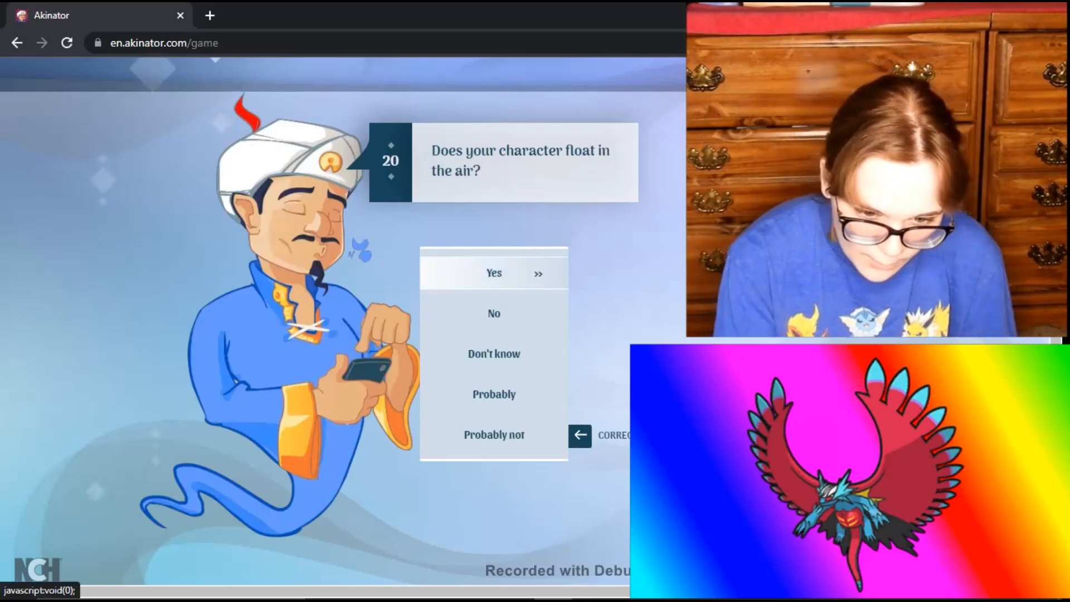
left_click(494, 273)
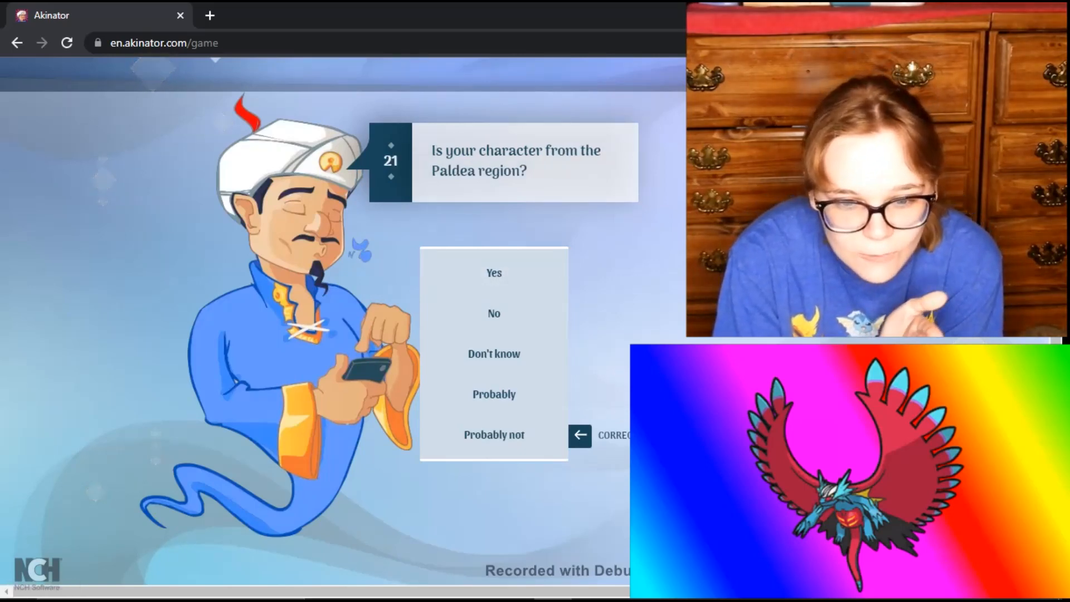
left_click(494, 273)
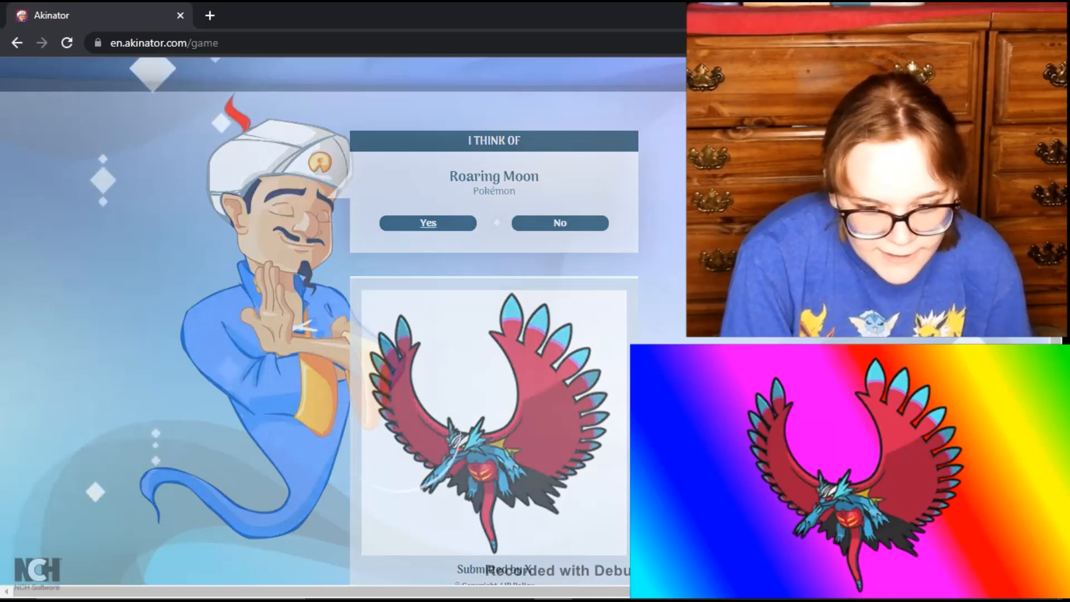
Step: Confirm Roaring Moon as the correct guess
left_click(428, 223)
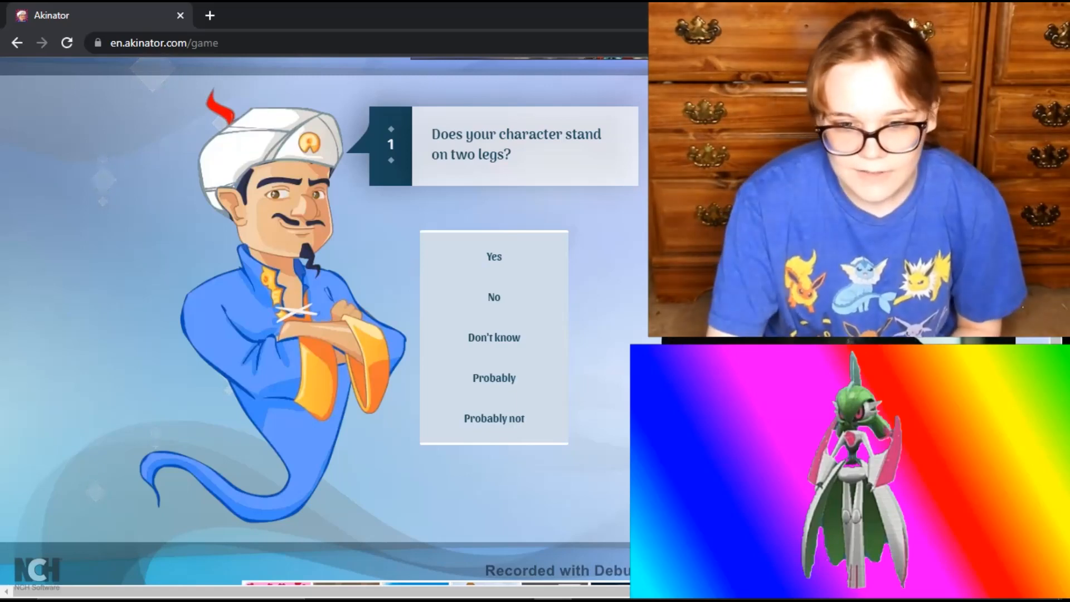
mouse_move(494, 257)
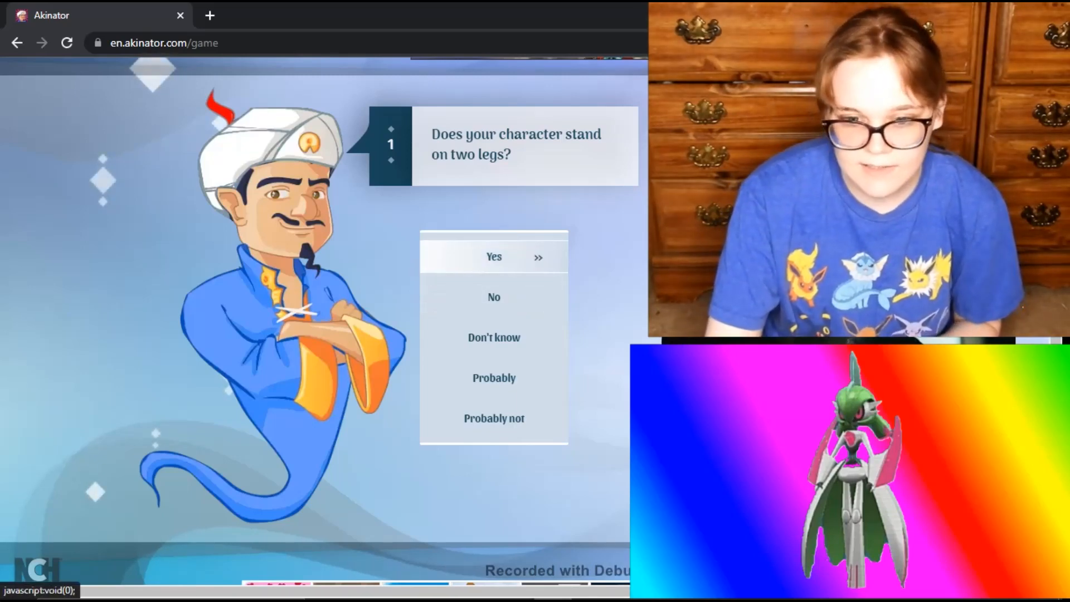
Step: Answer Yes to two legs; No to horror game, hair and tail; Probably to robot
left_click(493, 257)
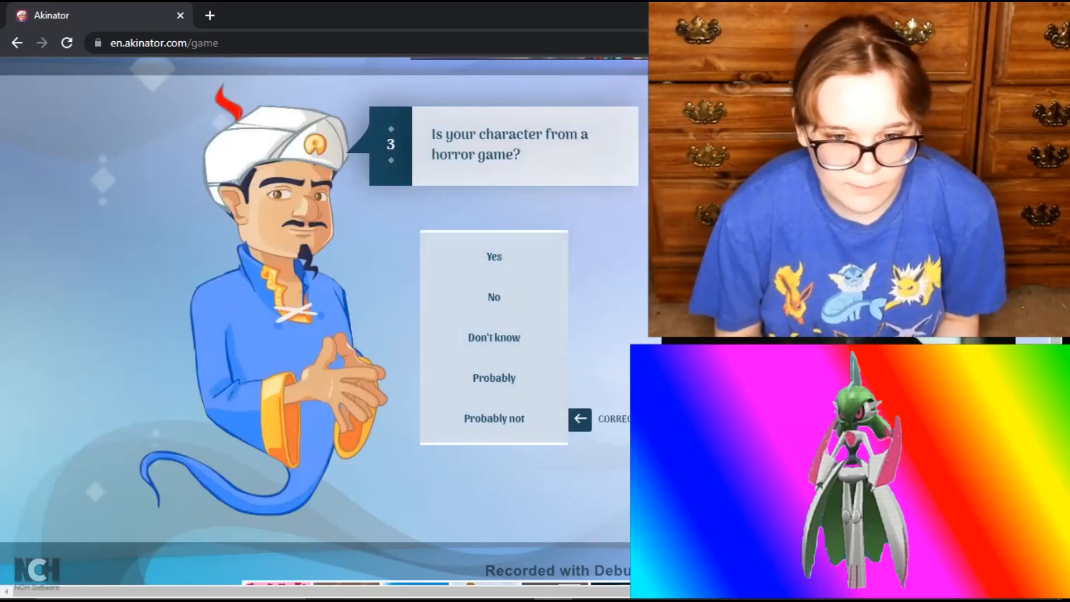
mouse_move(493, 297)
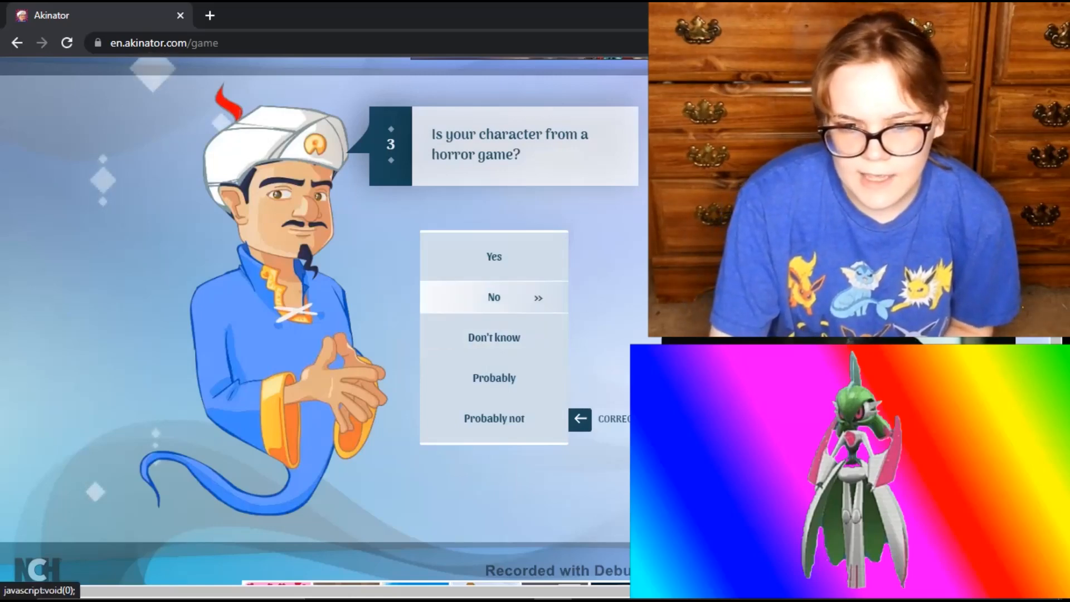
left_click(493, 297)
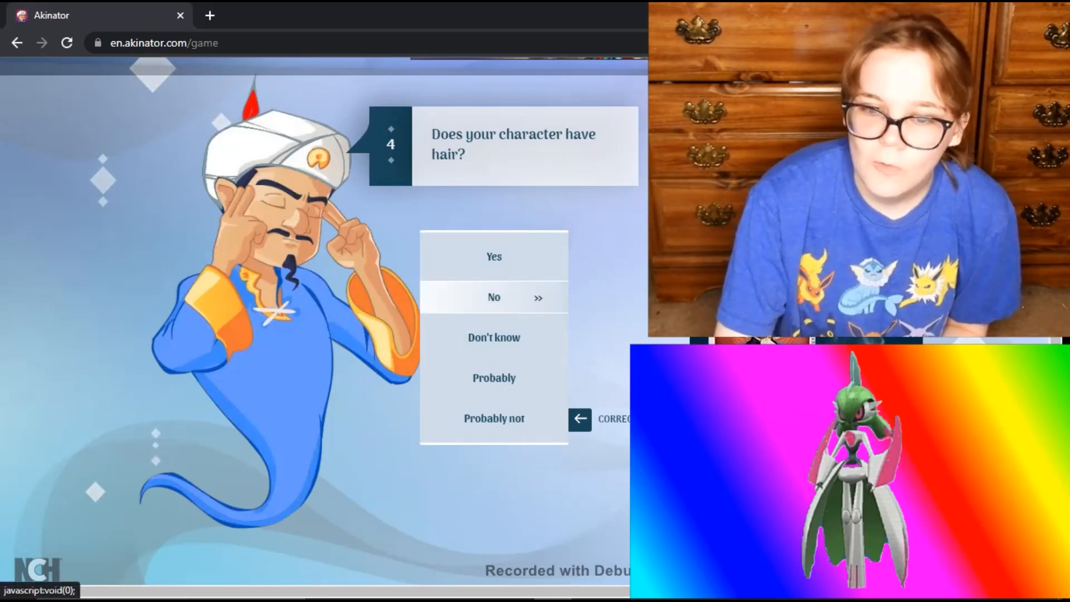
left_click(493, 297)
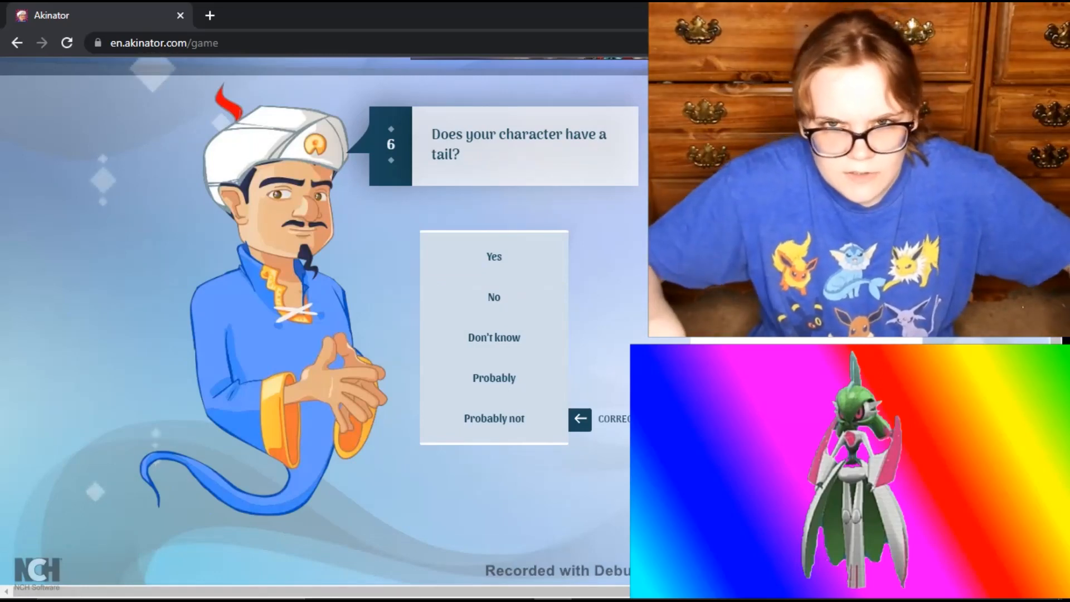
mouse_move(493, 298)
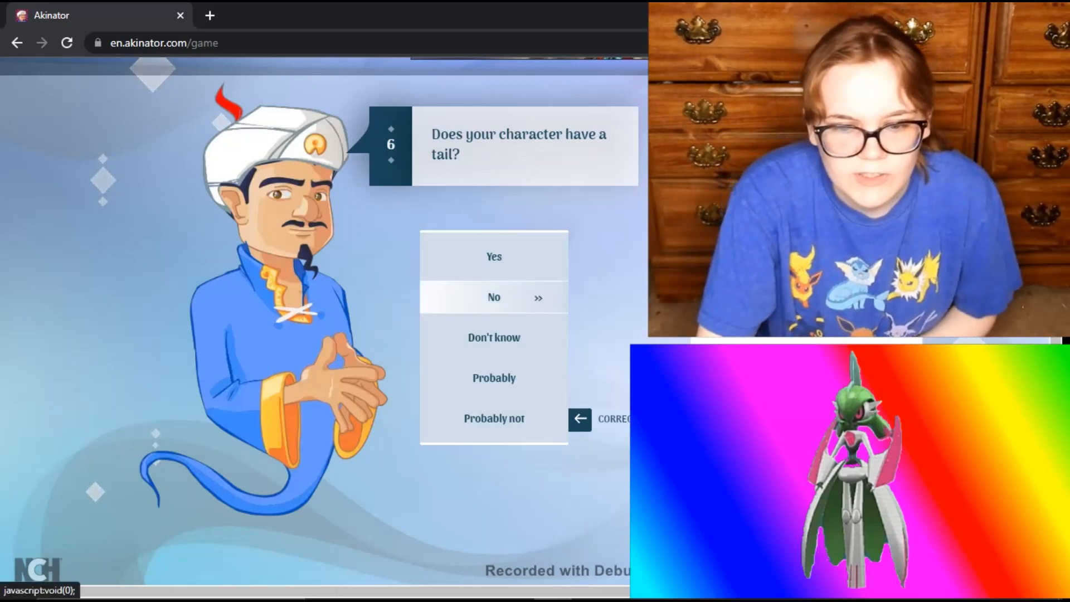
left_click(493, 297)
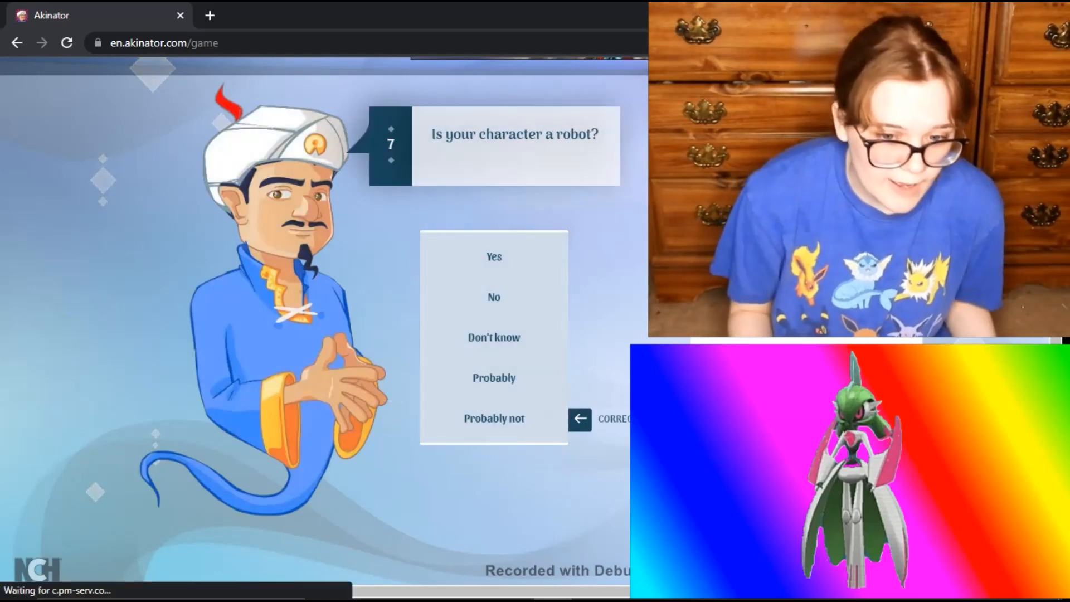
mouse_move(494, 378)
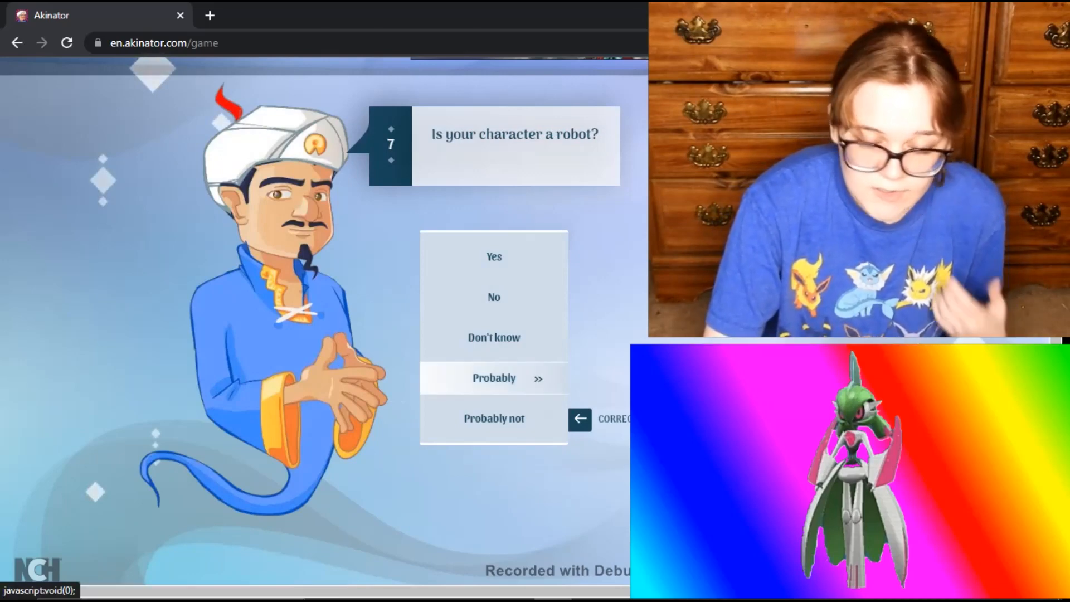
left_click(493, 378)
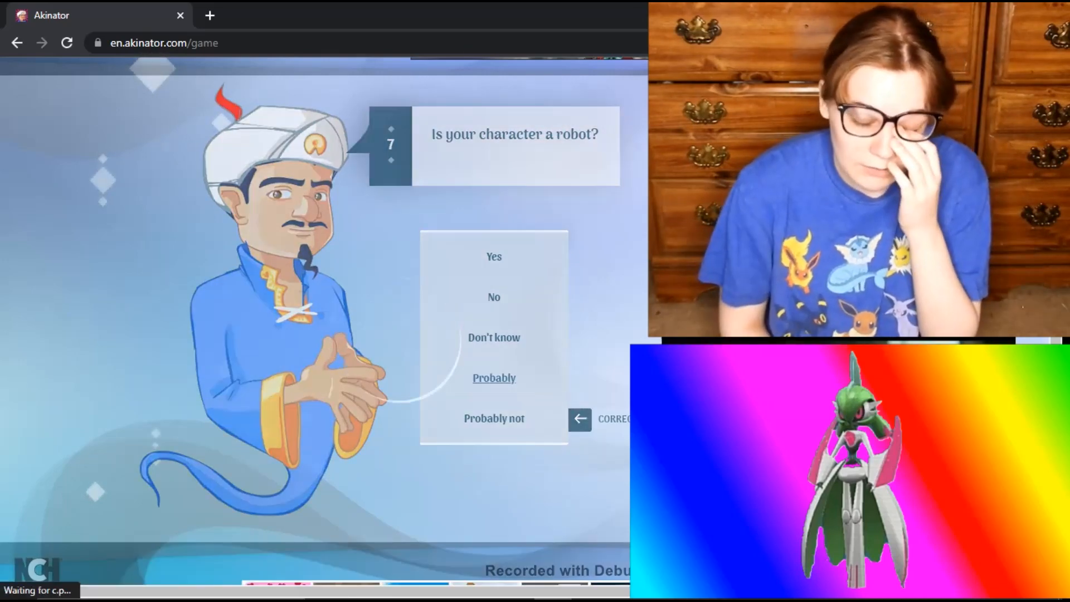
left_click(493, 378)
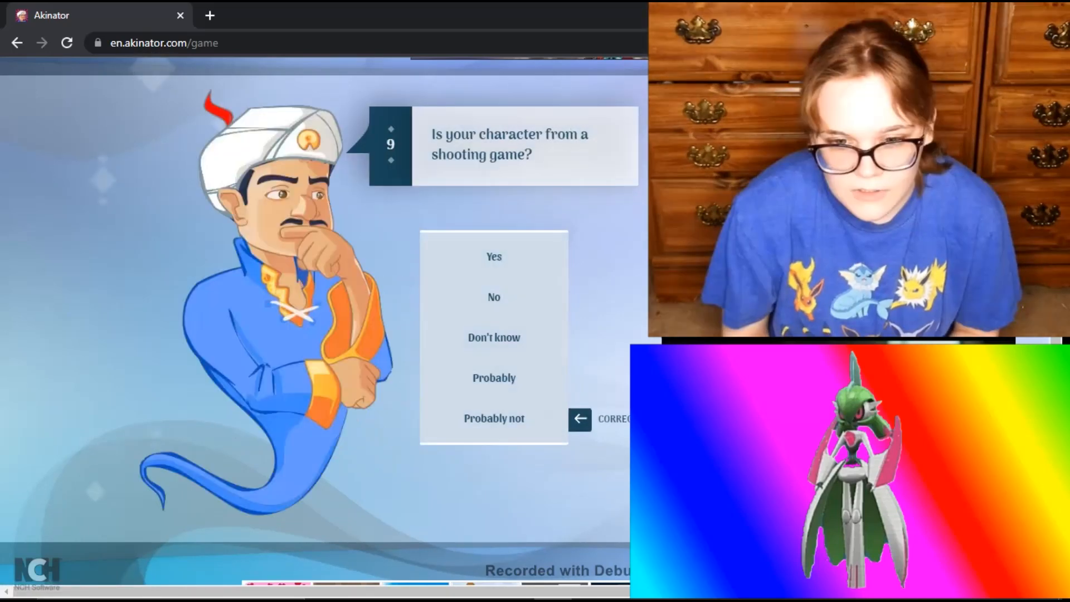
mouse_move(493, 297)
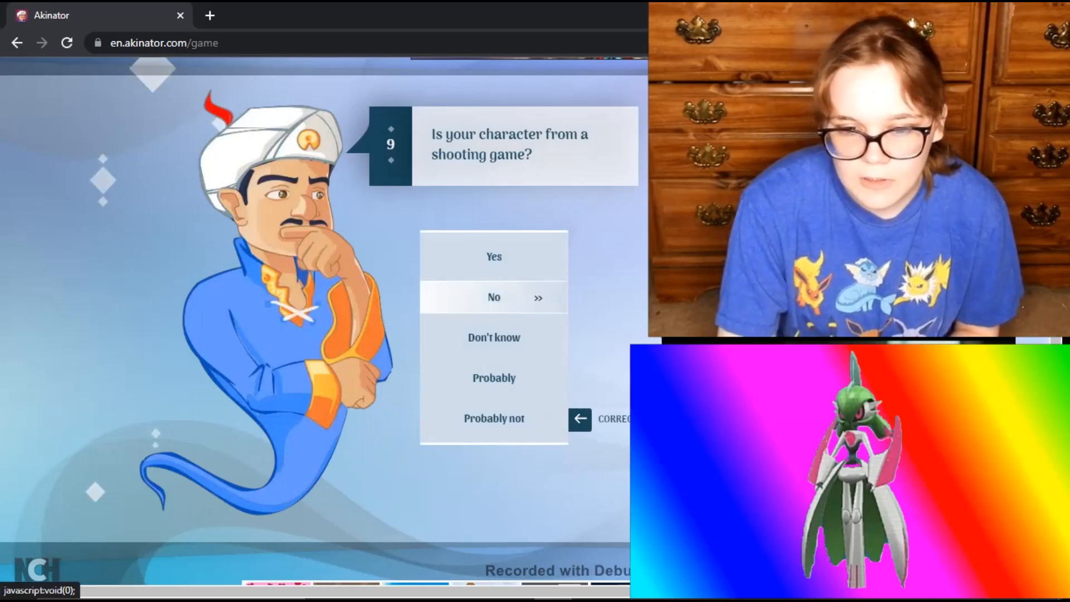
Step: Answer No to shooting game, Happy Wheels, dancing, huge, green hair; Yes to sword and Nintendo
left_click(493, 297)
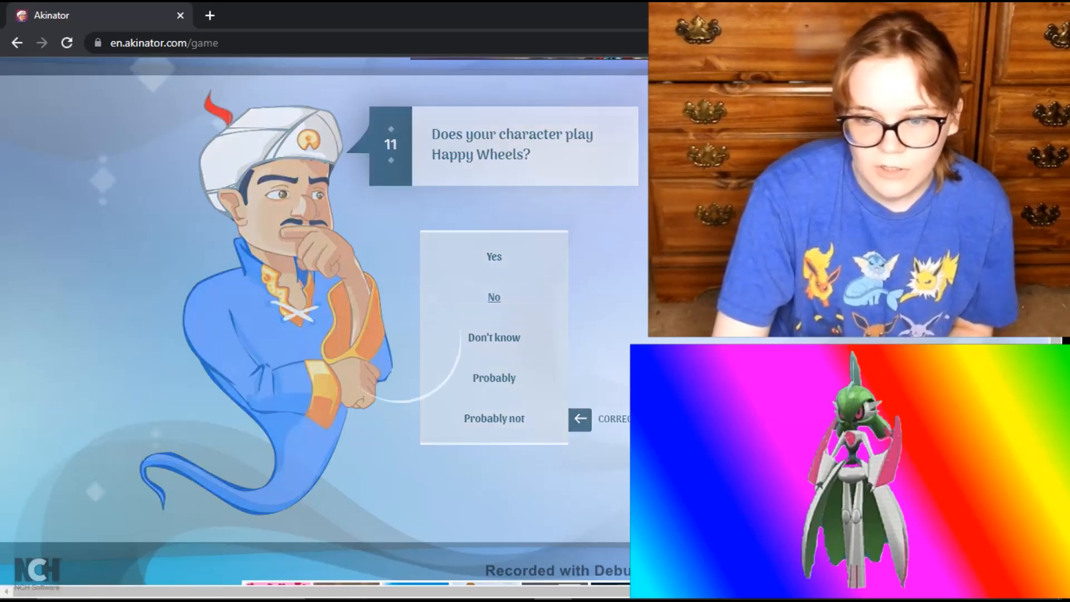
left_click(494, 297)
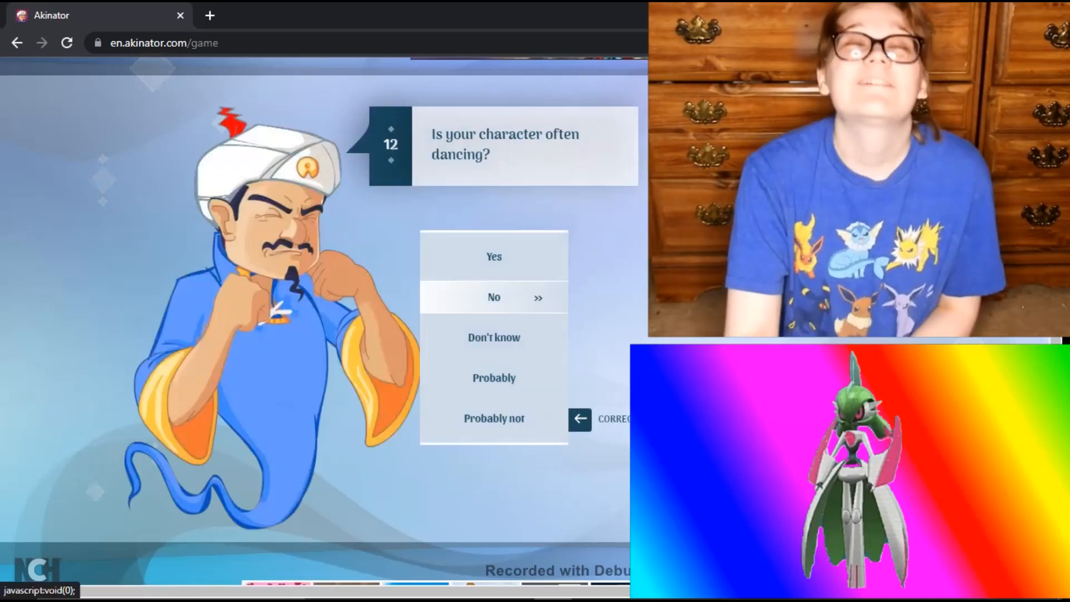
left_click(493, 297)
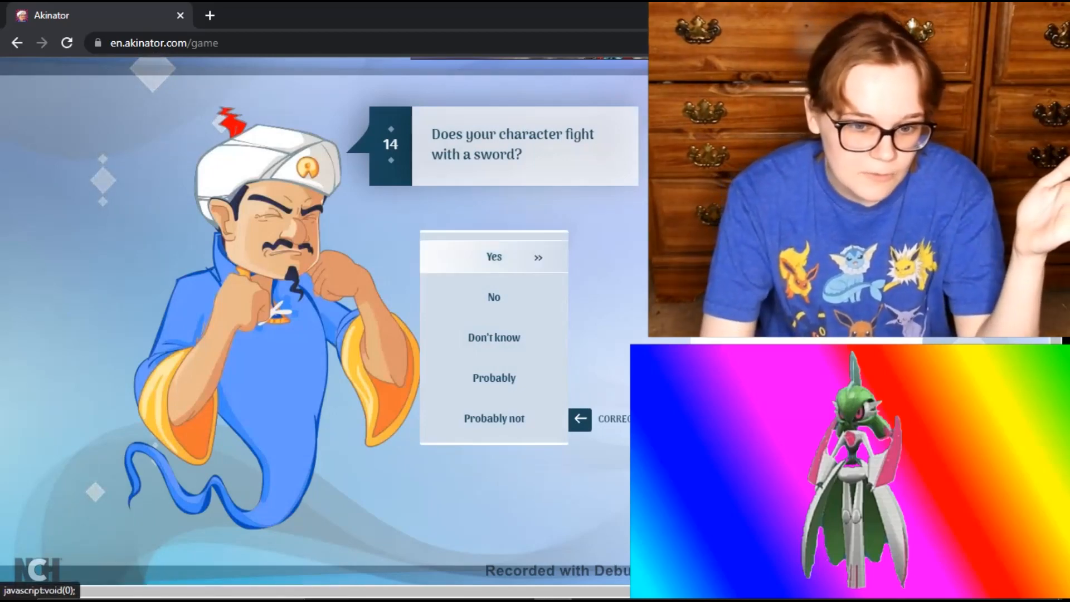
left_click(493, 257)
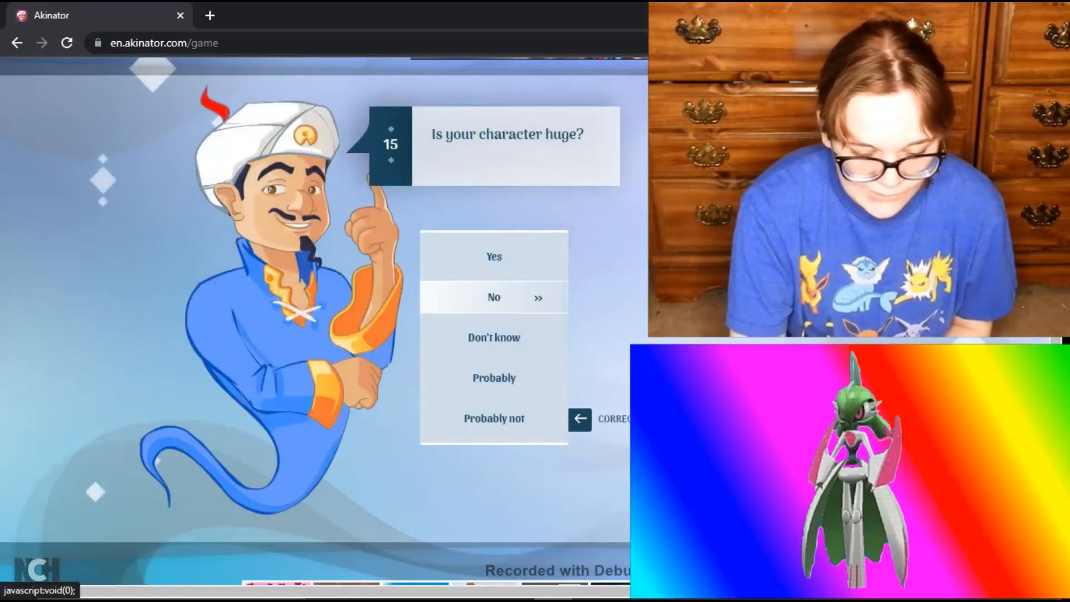
left_click(493, 298)
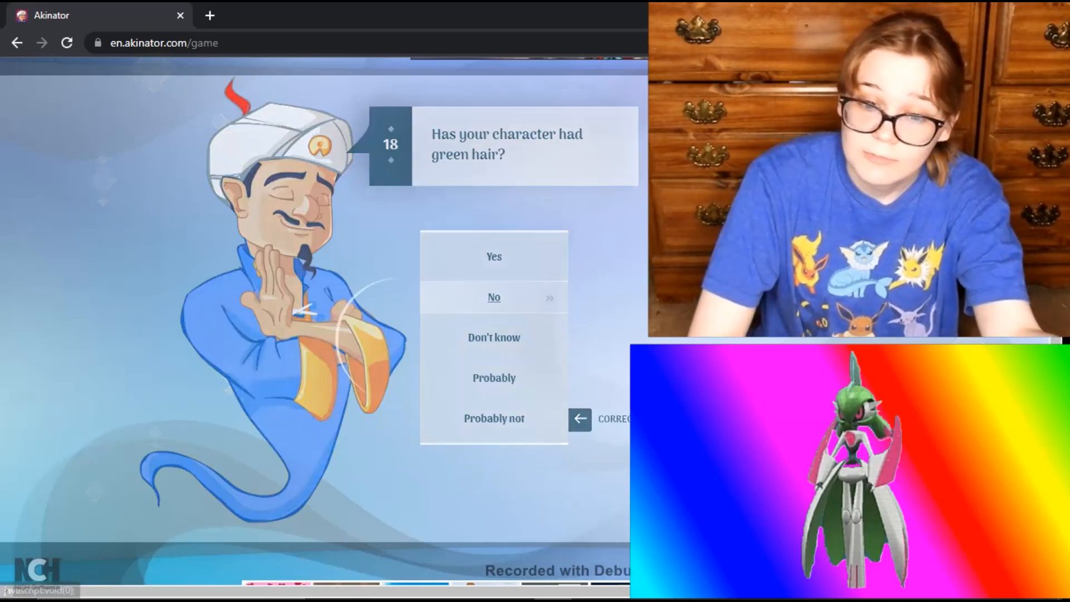
left_click(493, 297)
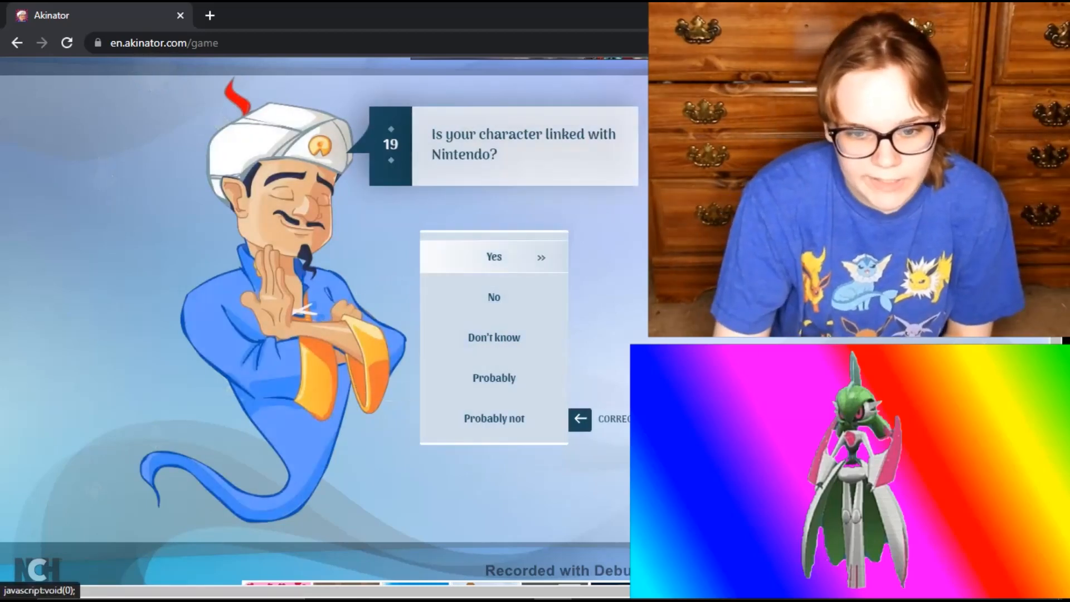
left_click(493, 256)
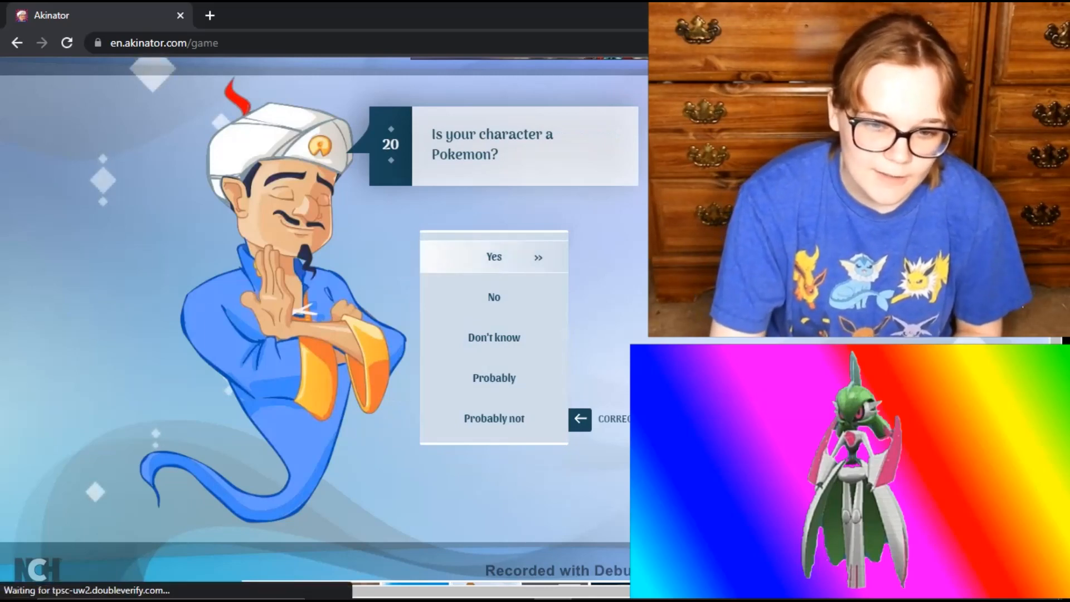
Step: Answer Yes to Pokémon, No to fire and children's TV, then confirm the Iron Valiant guess
left_click(494, 256)
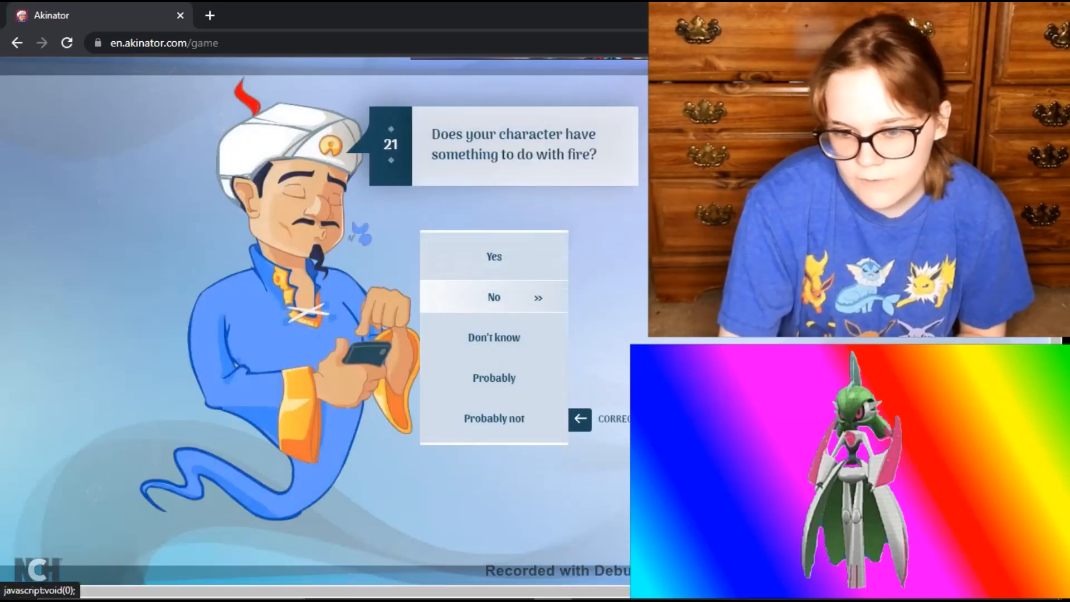
left_click(493, 297)
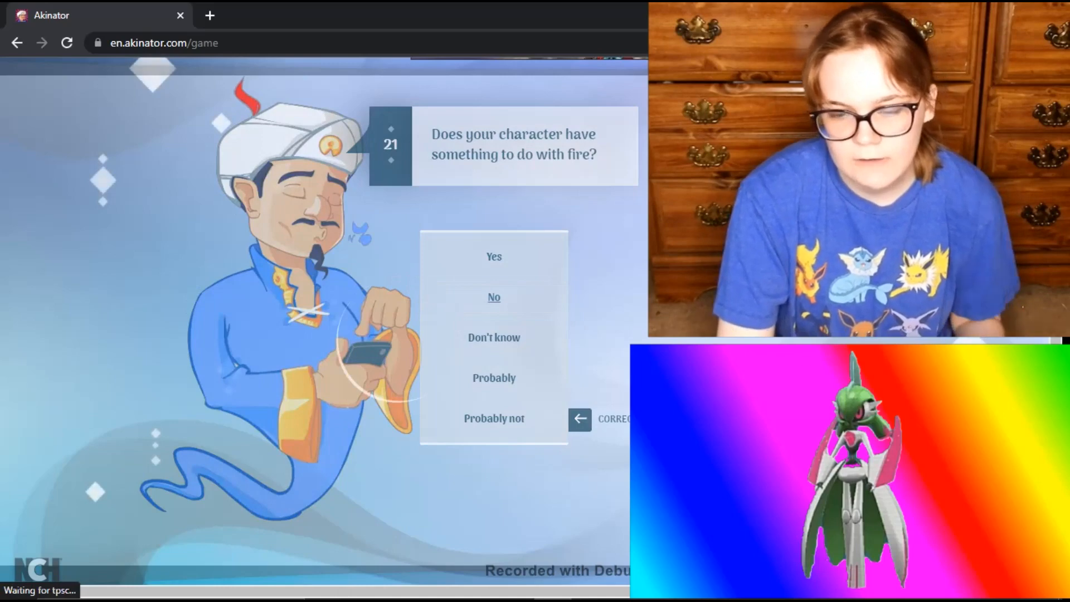
left_click(493, 297)
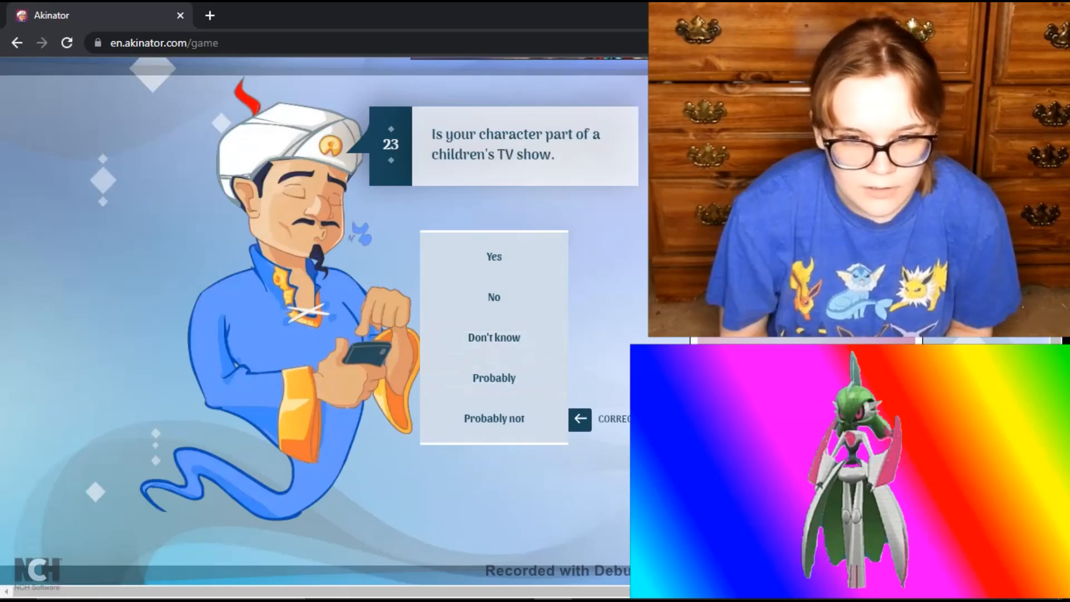
mouse_move(493, 297)
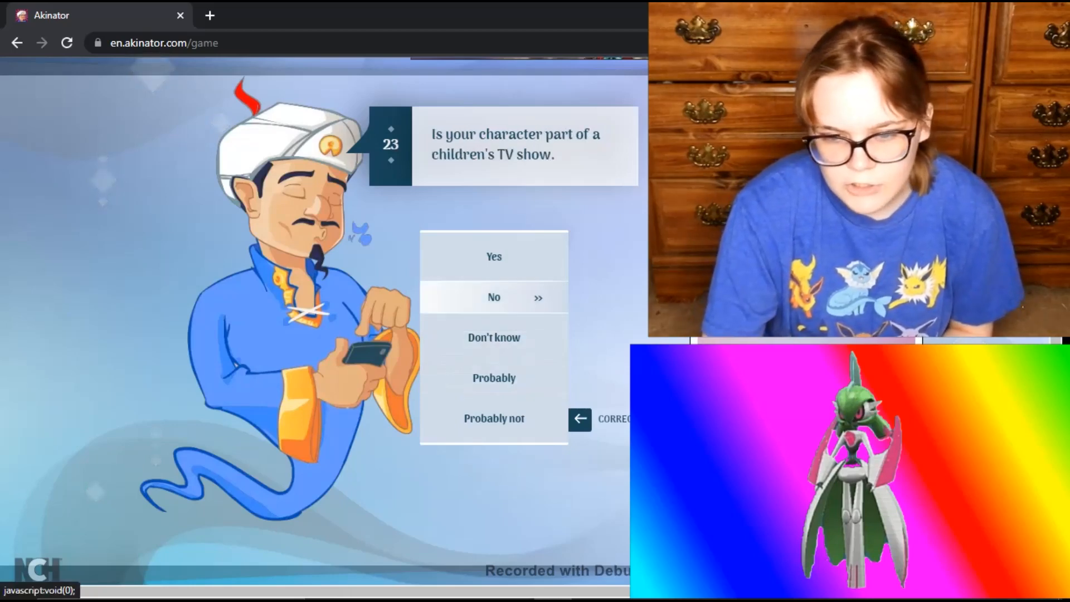
left_click(493, 297)
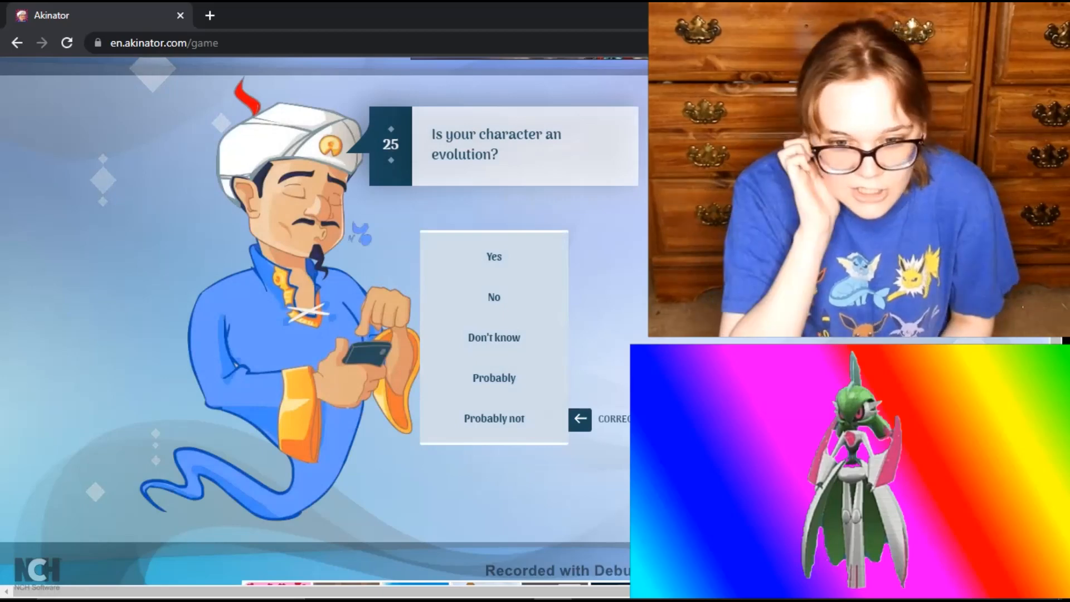
left_click(493, 297)
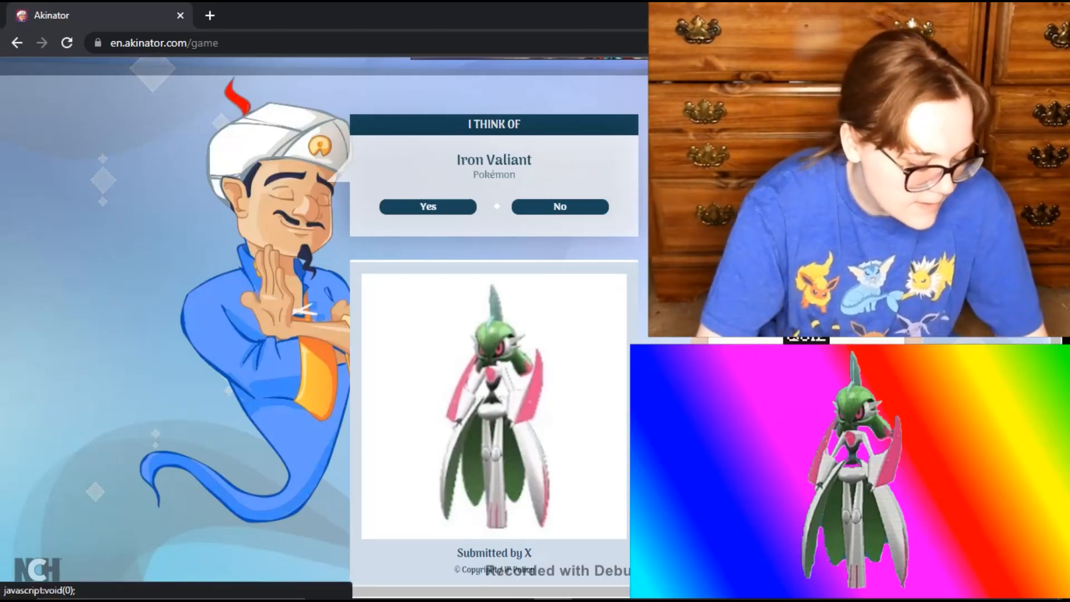
left_click(428, 206)
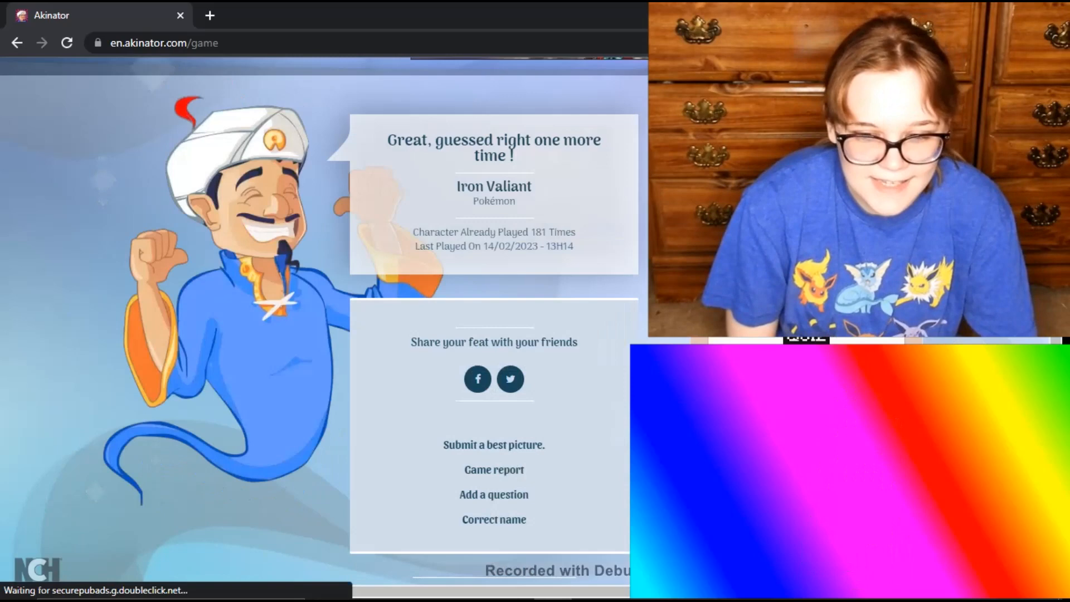